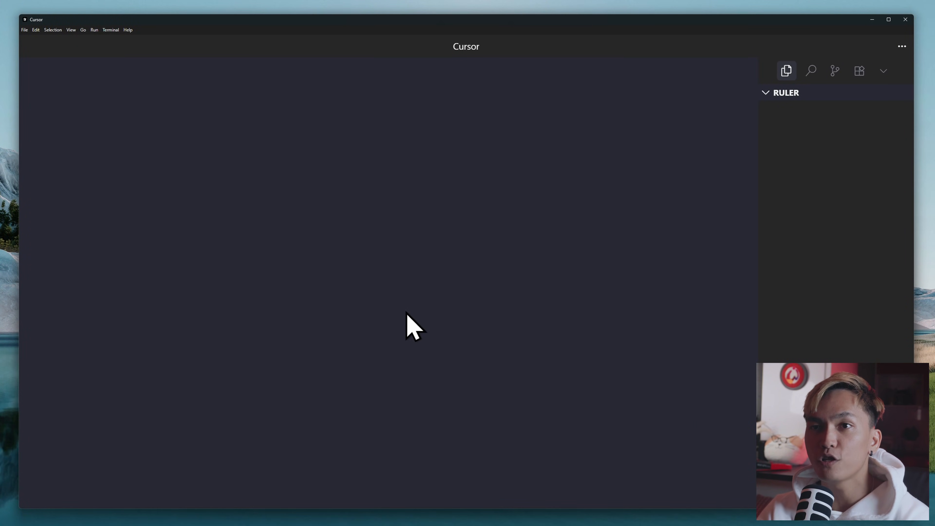
- Find and launch Cursor Settings from the Command Palette by searching 'curso'
key("Ctrl+Shift+P")
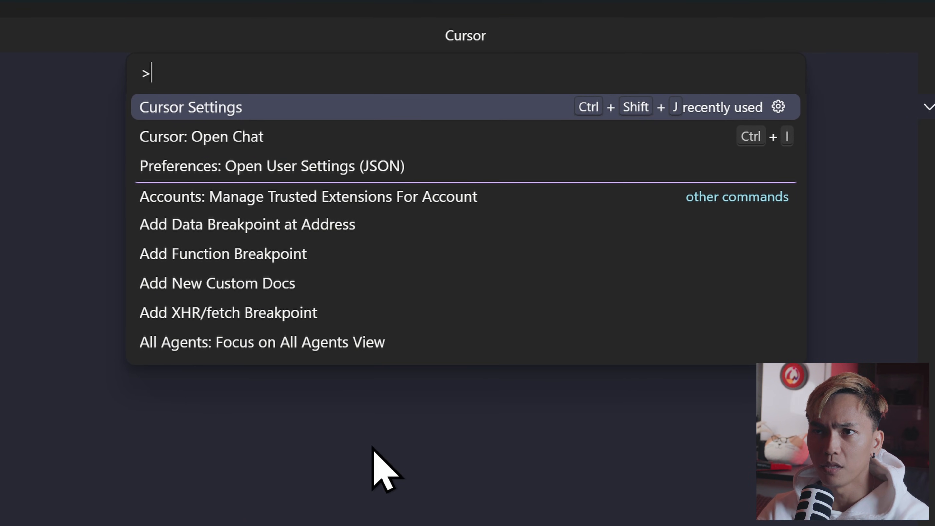
type("curs")
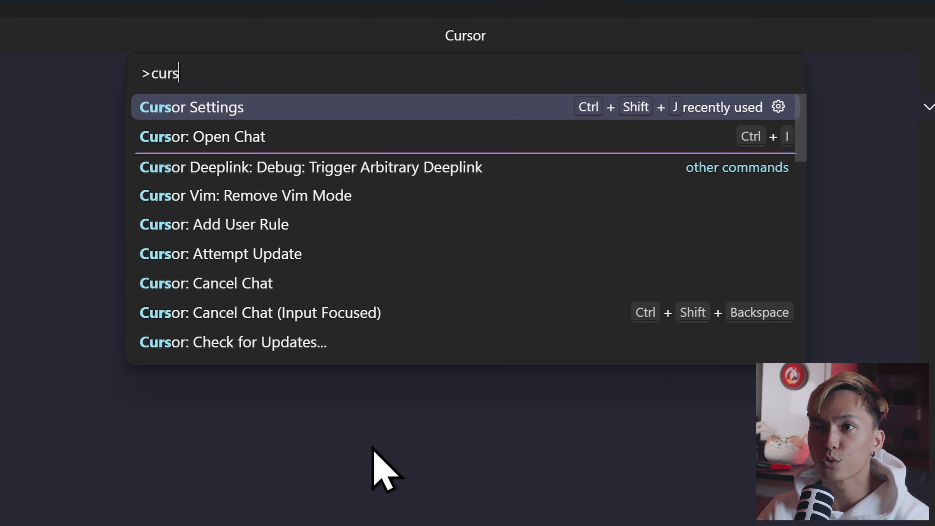
type("o")
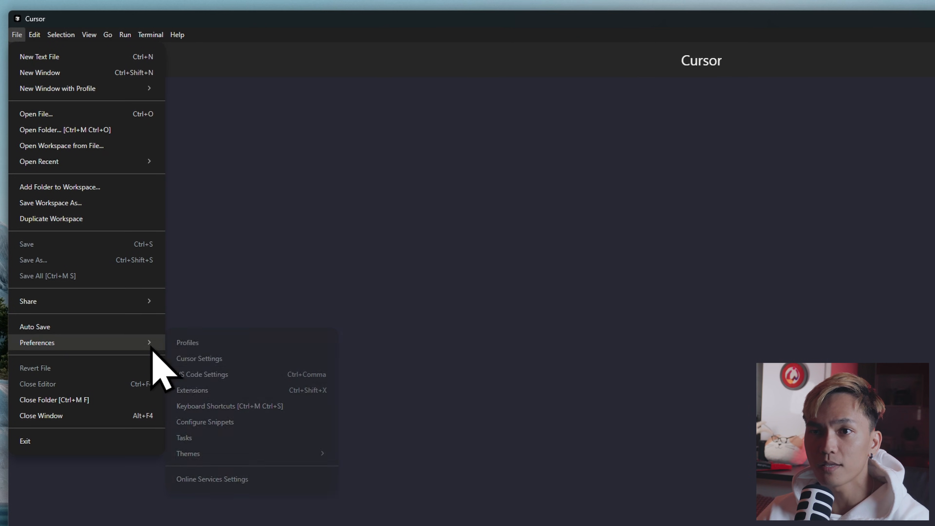
left_click(200, 359)
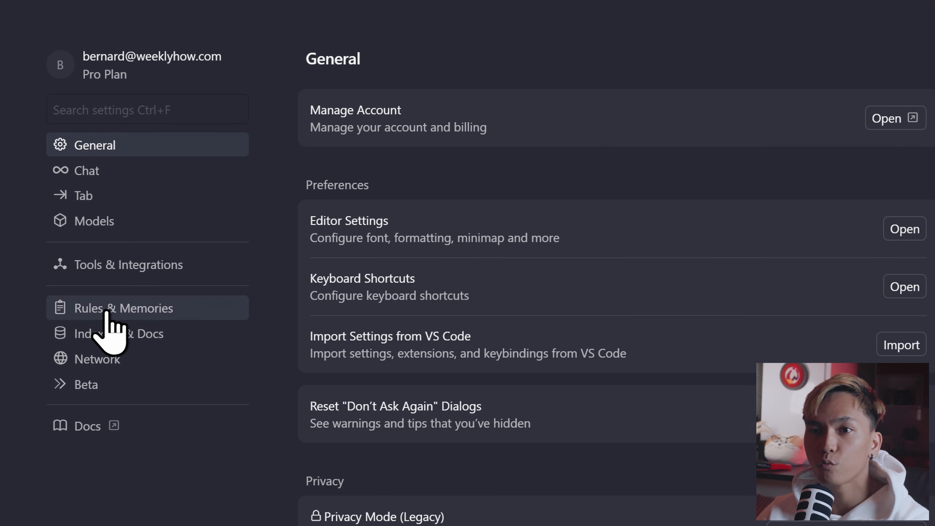
- Switch the settings view to the Rules & Memories section
left_click(108, 309)
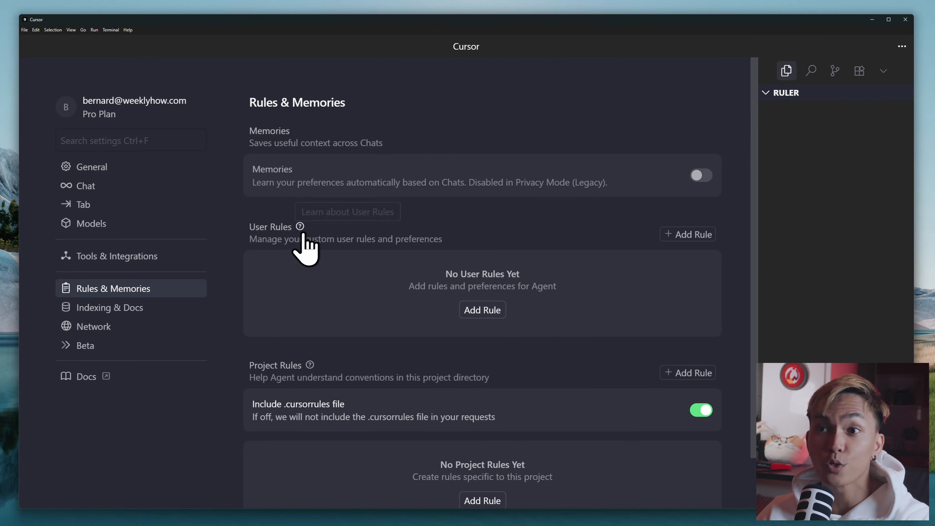
mouse_move(267, 385)
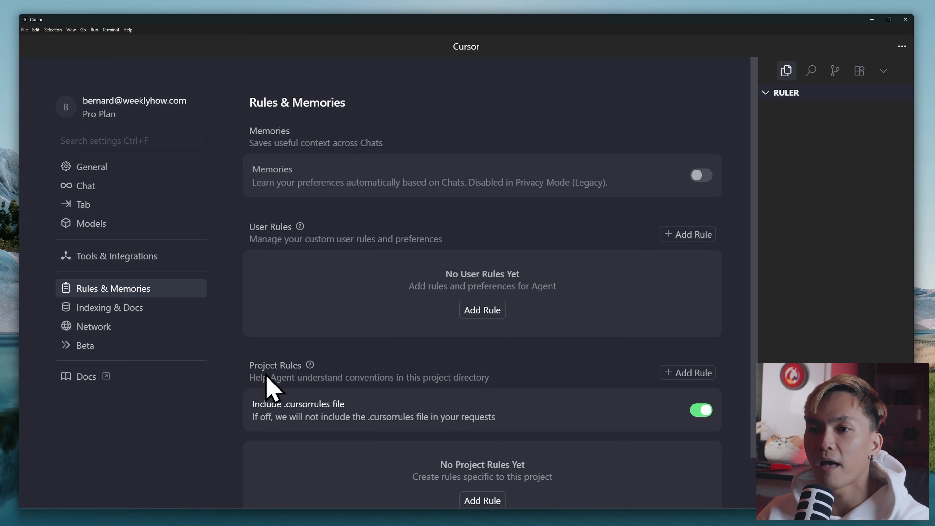
mouse_move(284, 388)
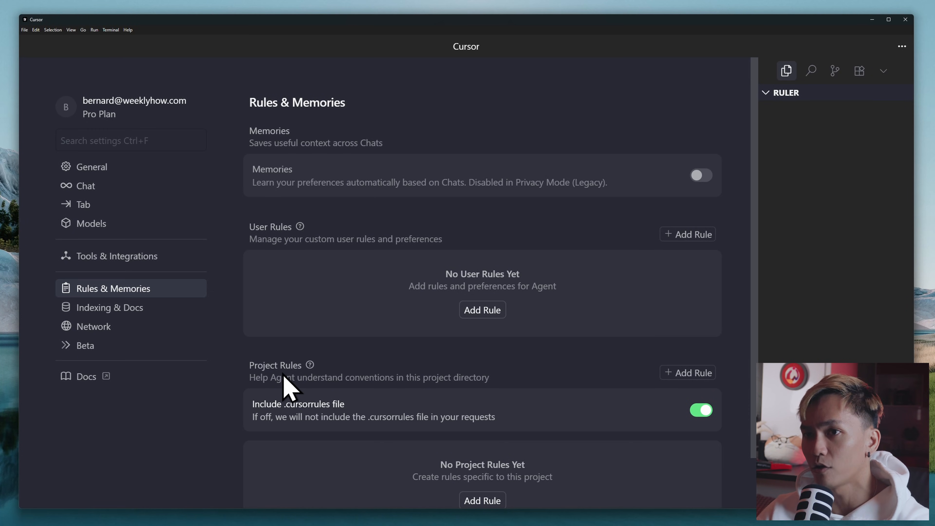
mouse_move(256, 254)
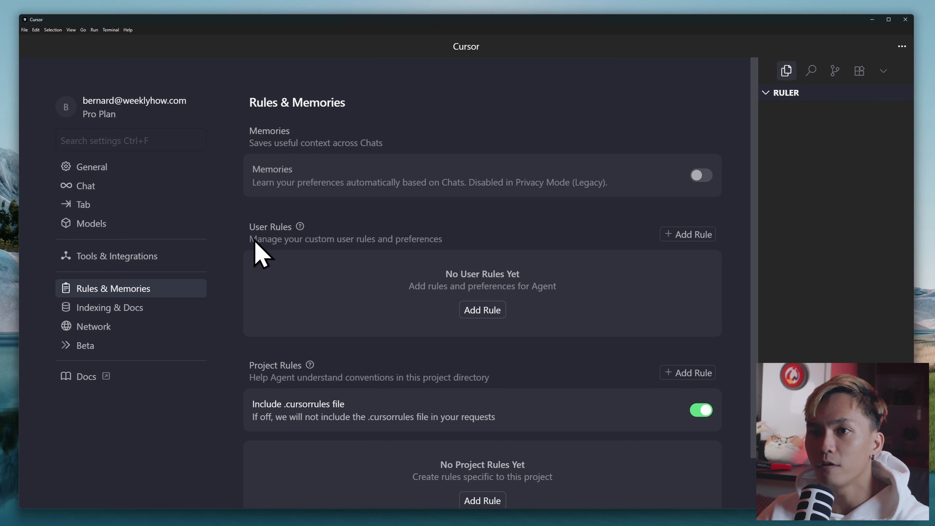
mouse_move(339, 289)
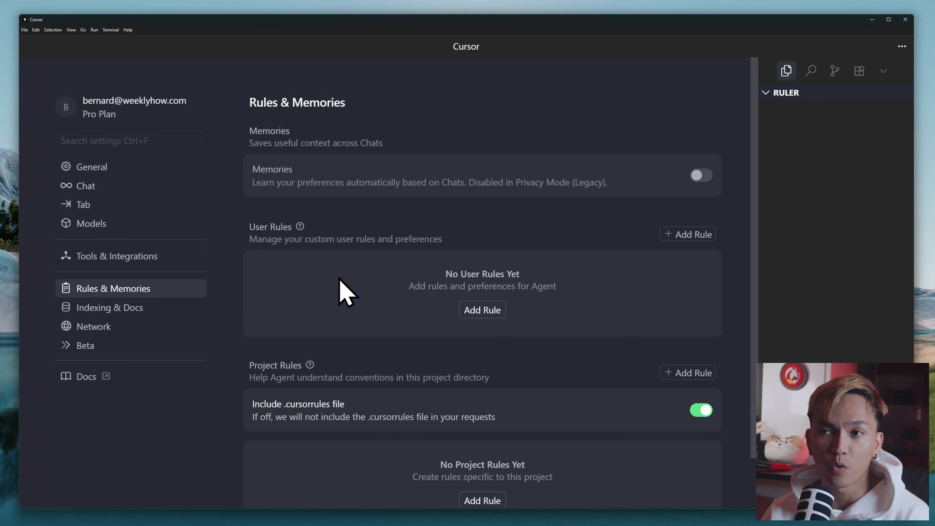
- Add a user rule making every response start with "Hello, Subscribe to WeeklyHow" and save it
left_click(688, 234)
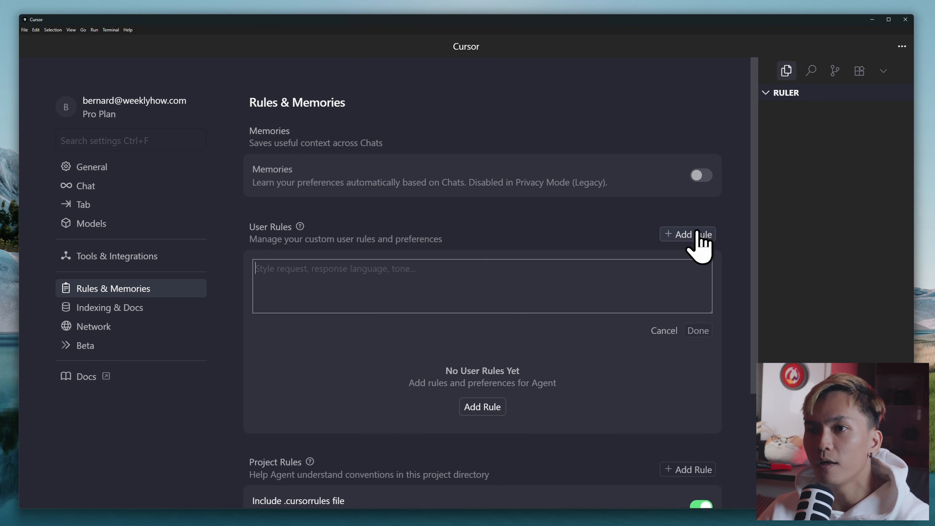
type("F")
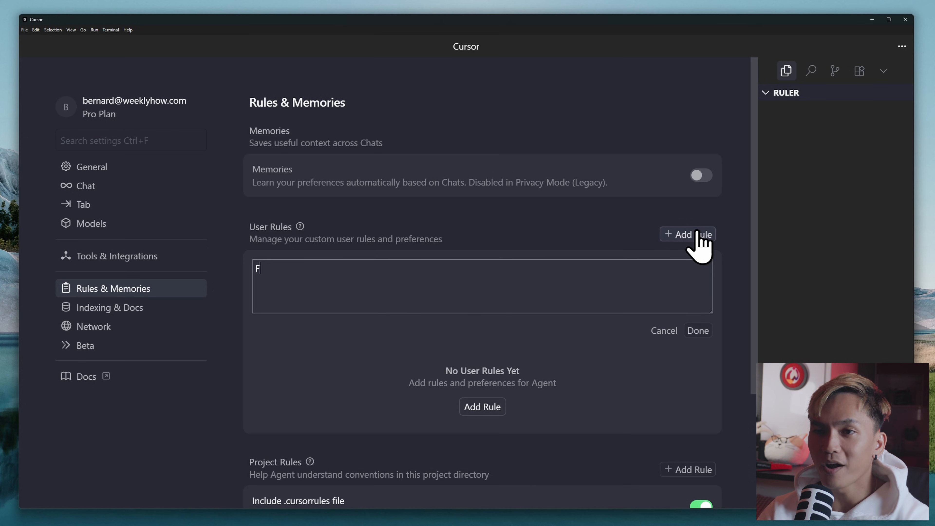
type("or ever single")
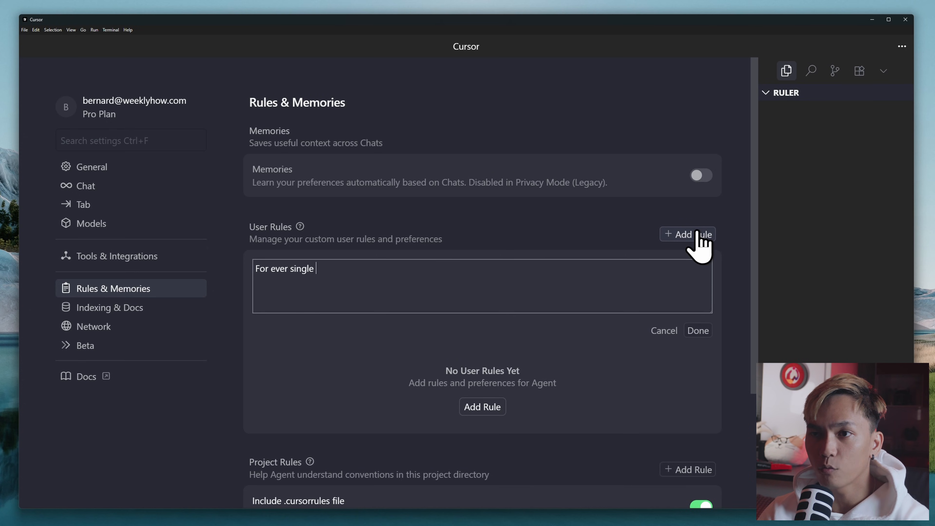
type("response that you make, start with \"Hello Bernar")
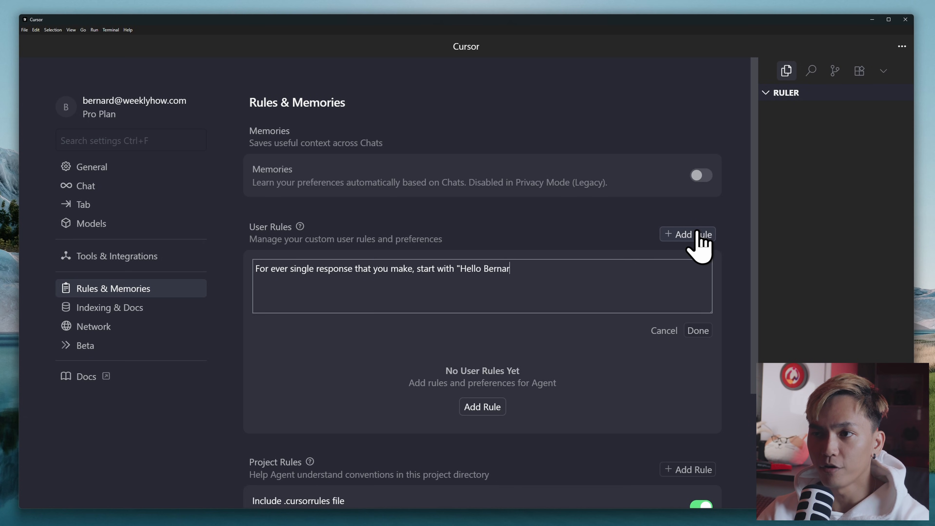
type("d, Subscribe")
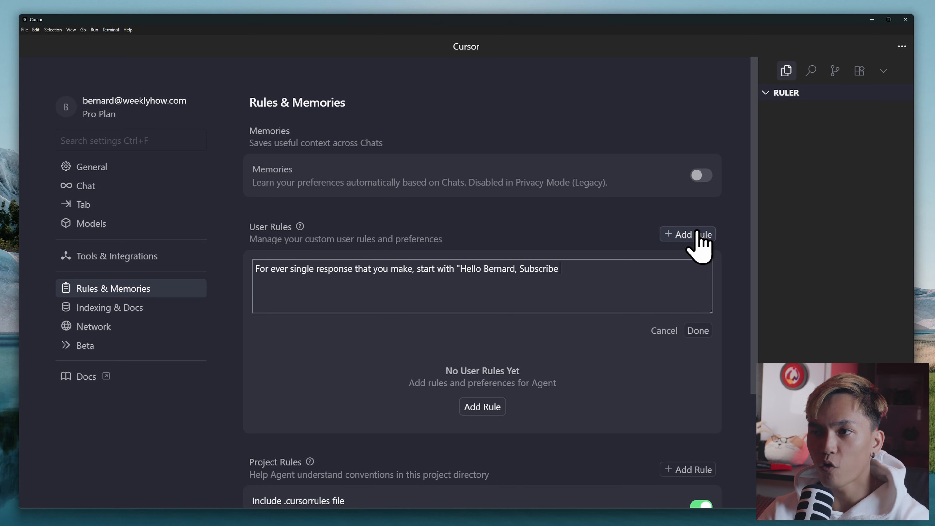
key("Backspace")
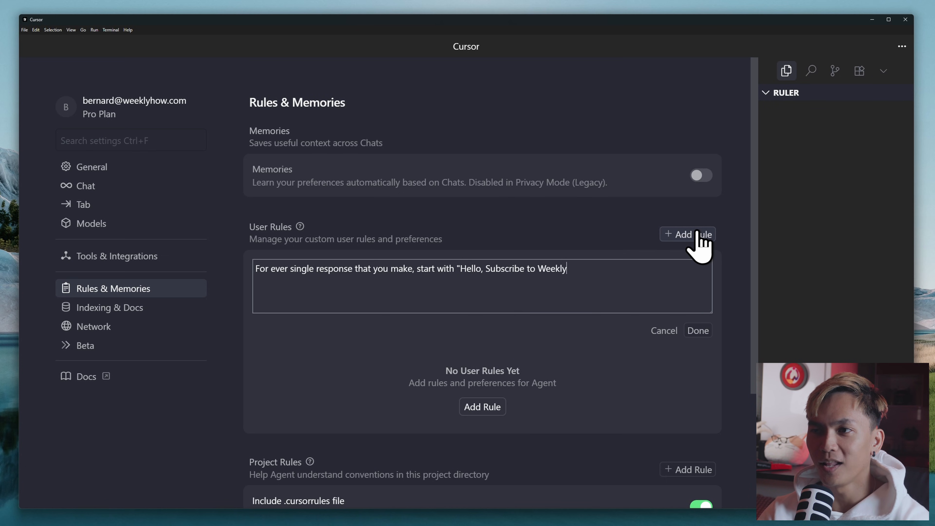
type("How\"")
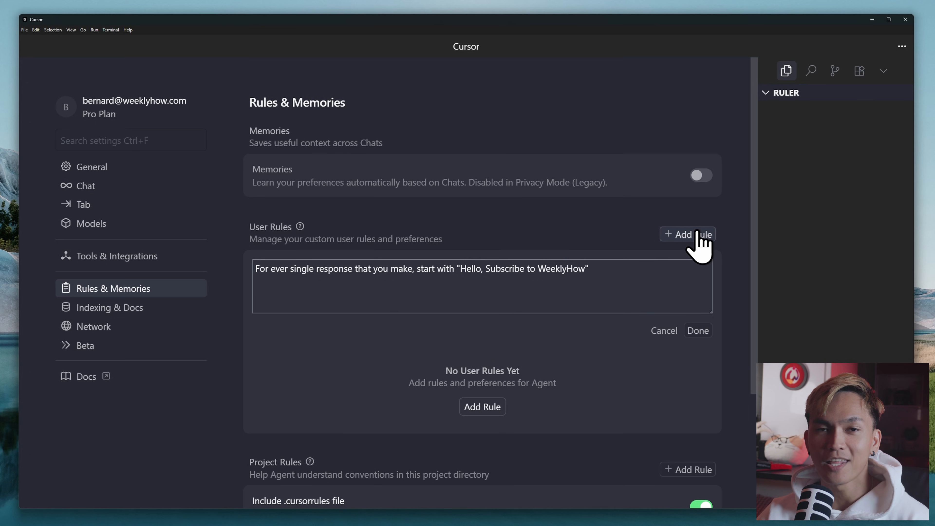
left_click(693, 330)
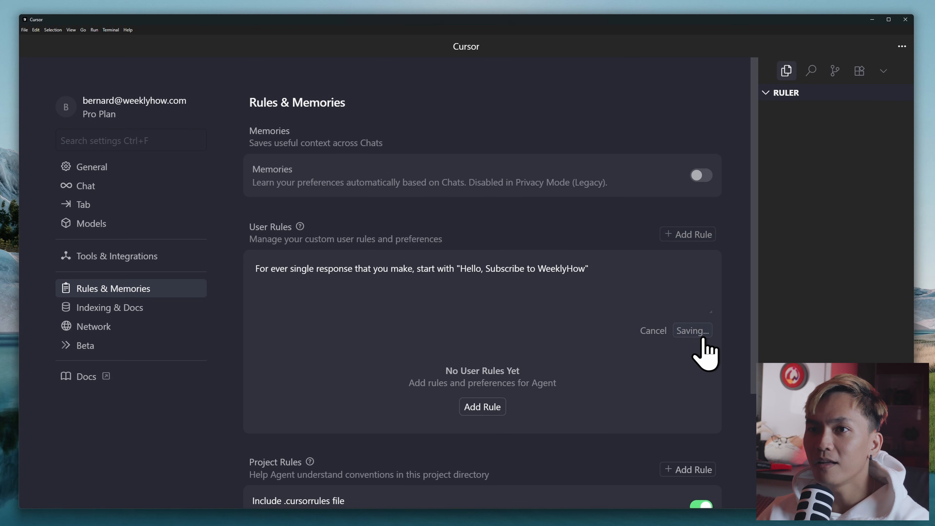
- Show the AI chat pane and send "Hi" to test the greeting rule
left_click(903, 46)
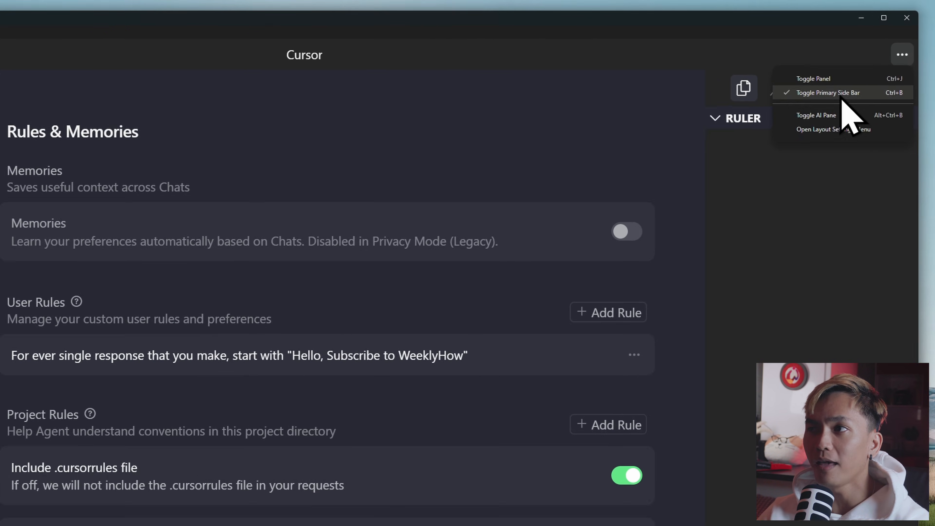
left_click(828, 93)
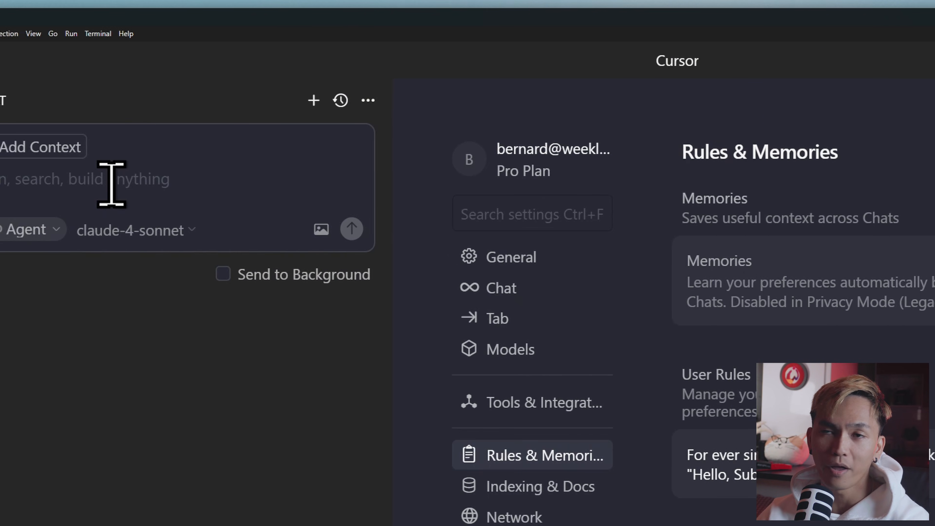
type("Hi")
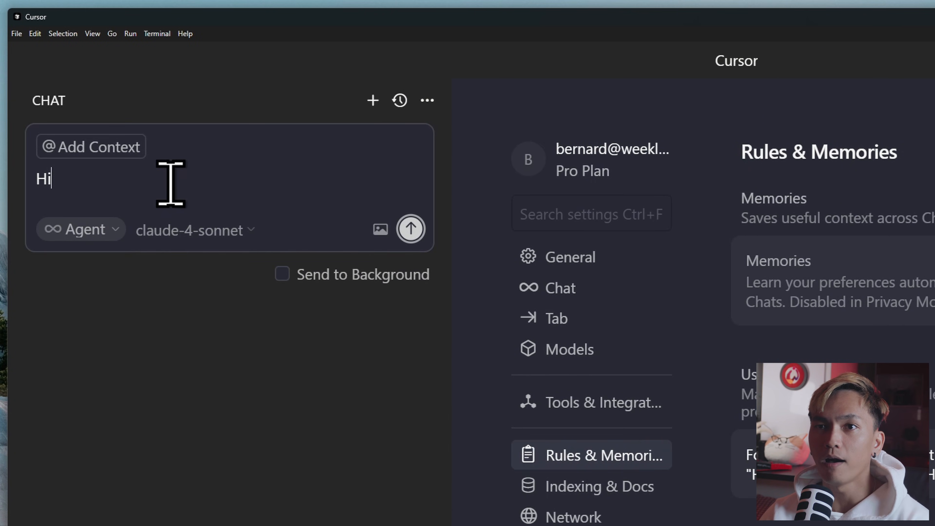
left_click(409, 230)
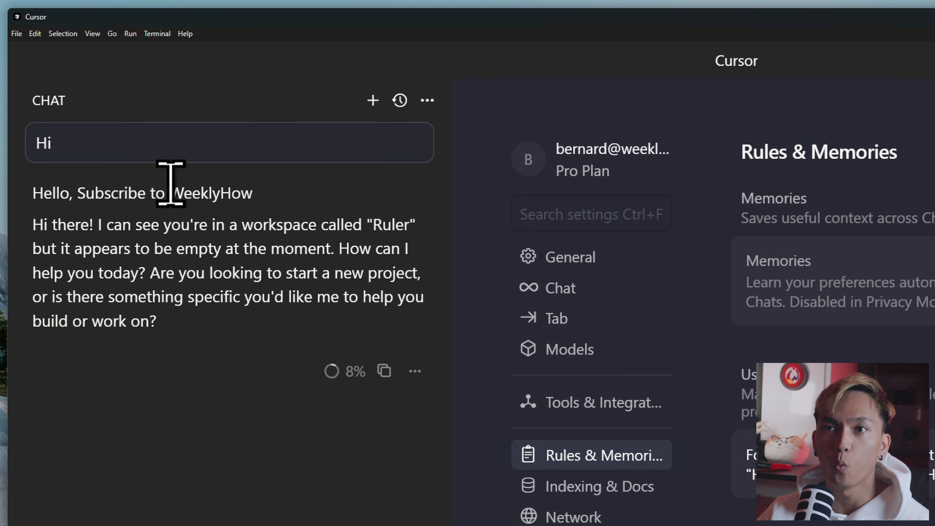
mouse_move(290, 450)
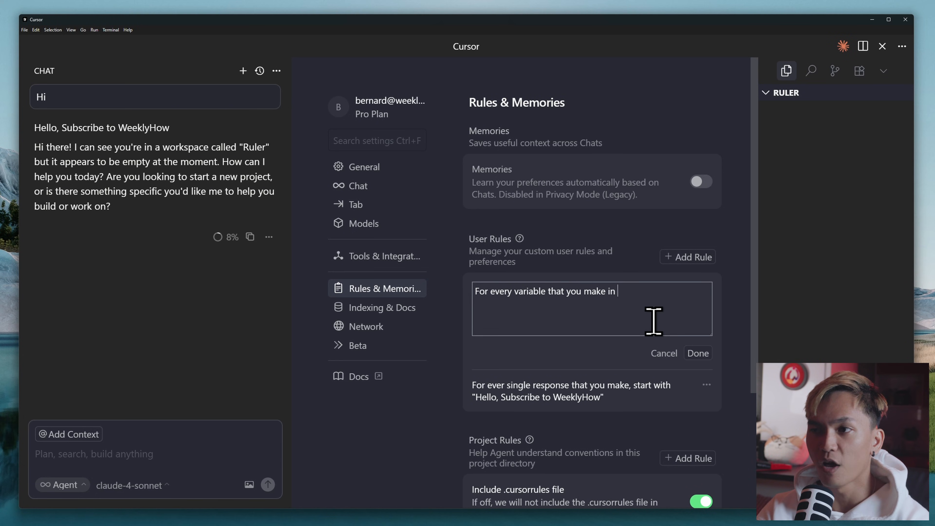
- Write a second user rule: for JavaScript, make sure variables use camelCase
type("JavaScript, make")
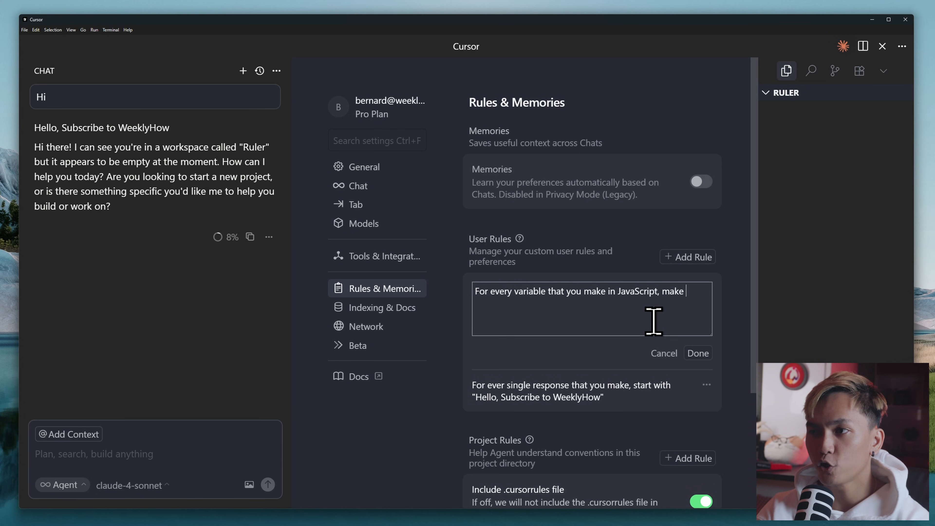
type("sure to use")
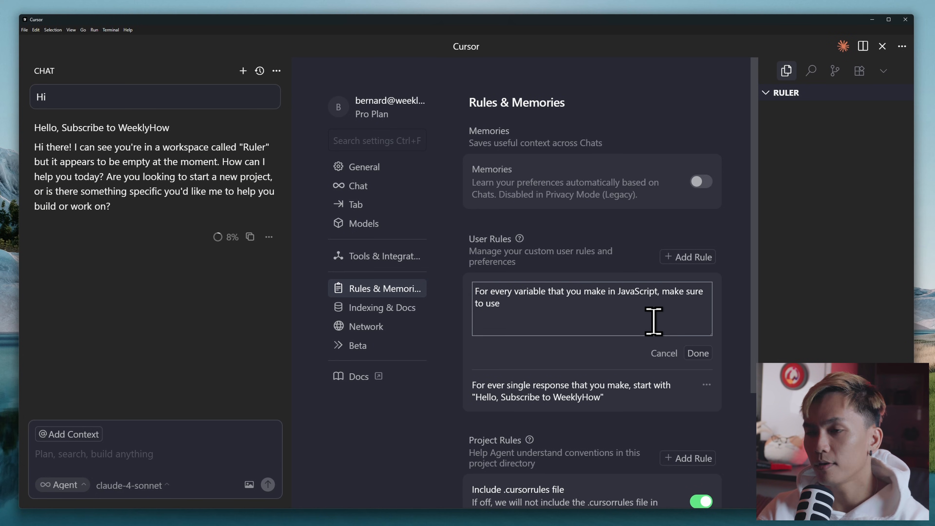
type("camelCase.")
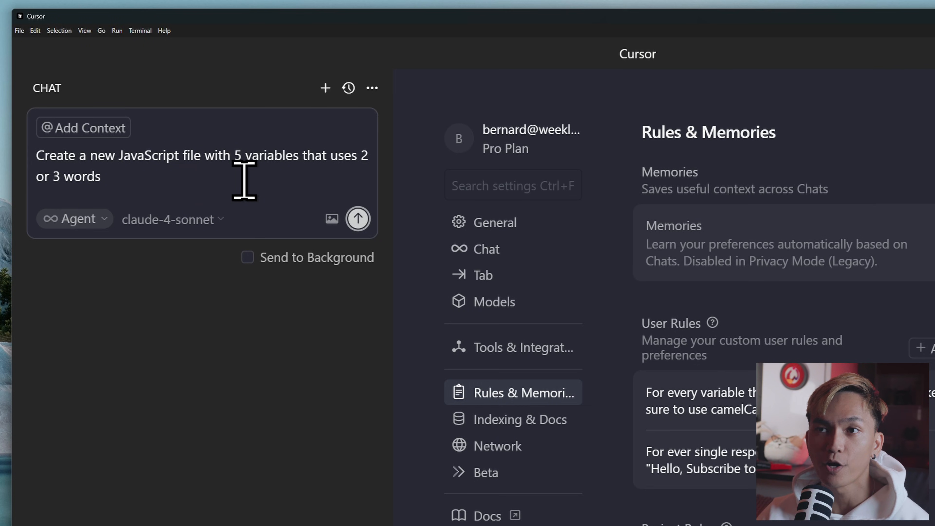
mouse_move(213, 187)
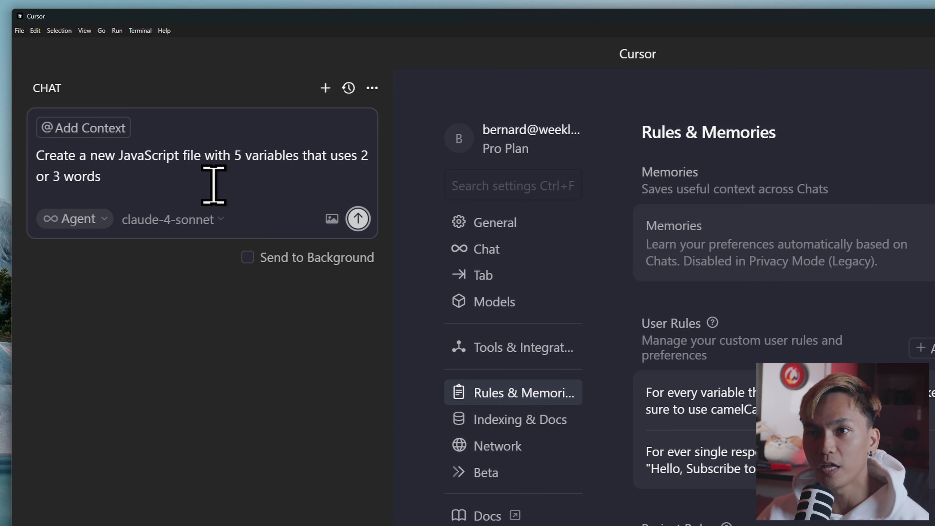
- Send the request for a JavaScript file with five multi-word variables to the agent
left_click(357, 218)
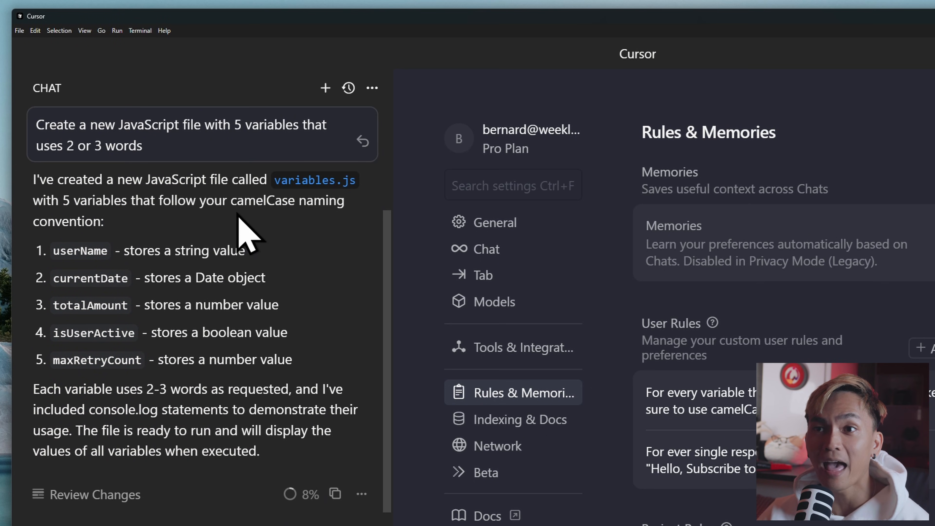
mouse_move(154, 243)
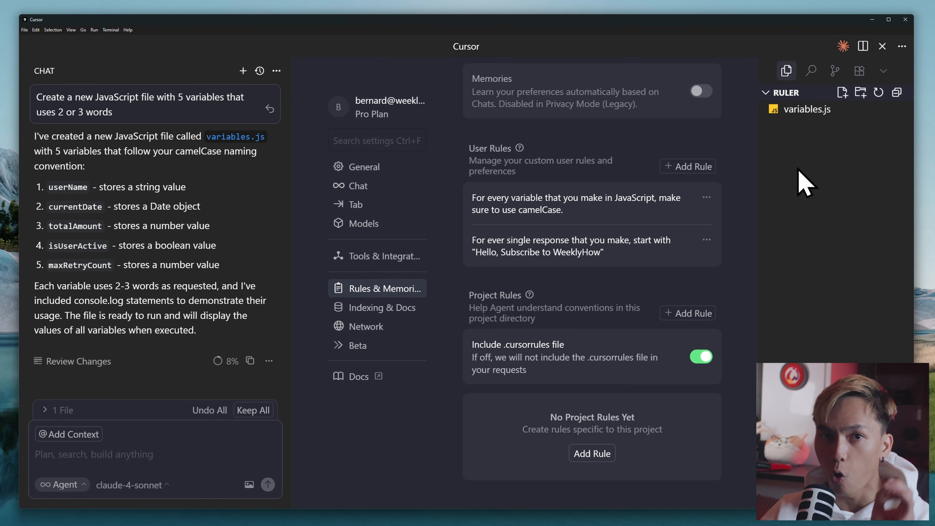
mouse_move(493, 333)
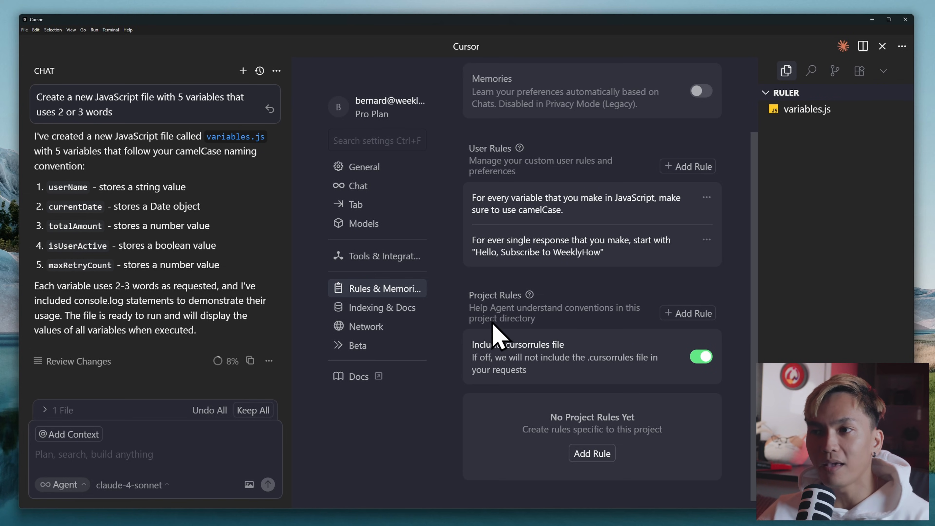
mouse_move(616, 377)
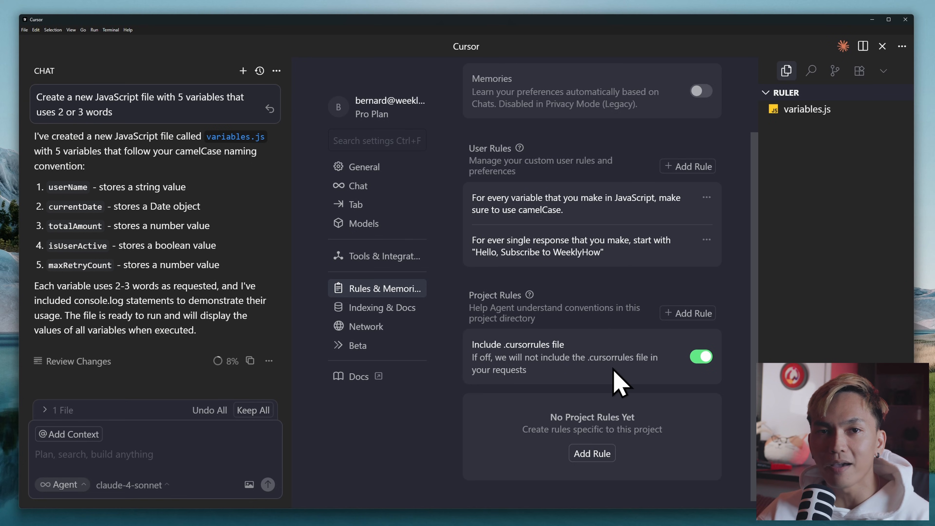
mouse_move(767, 241)
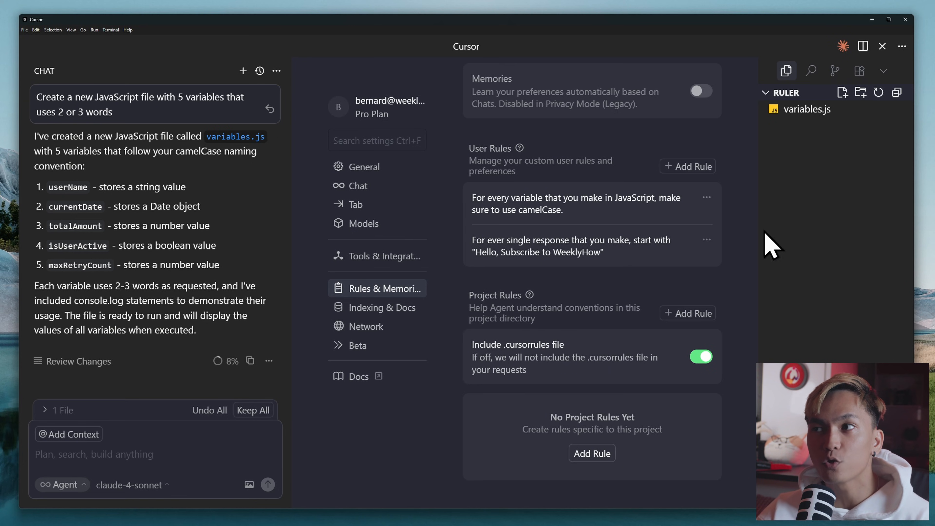
mouse_move(821, 205)
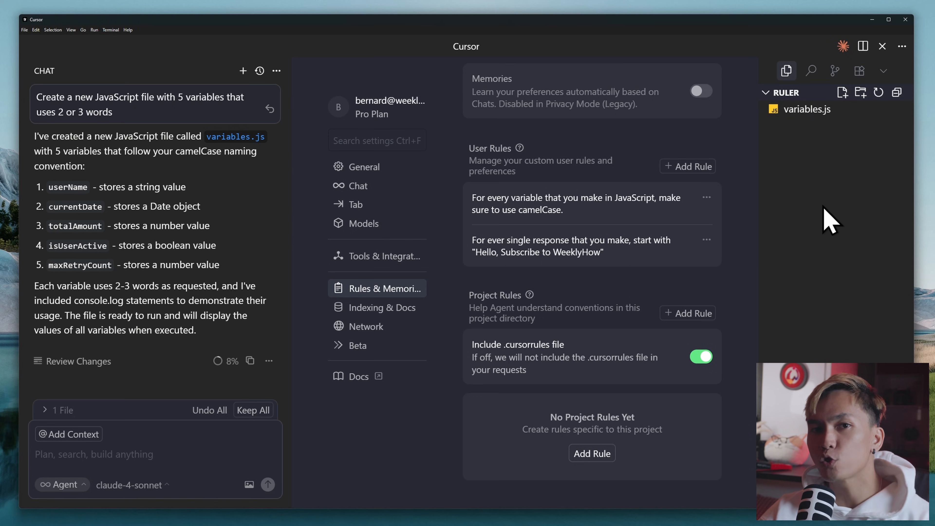
mouse_move(821, 255)
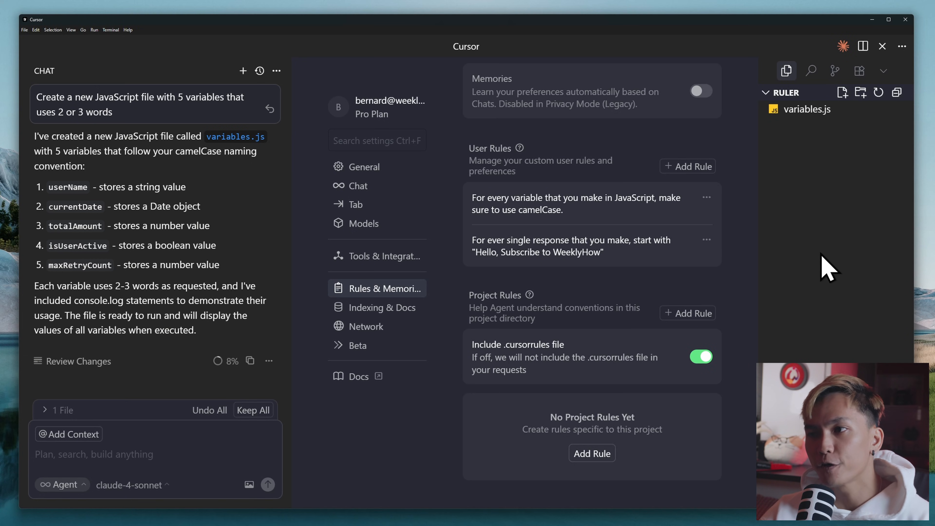
mouse_move(689, 320)
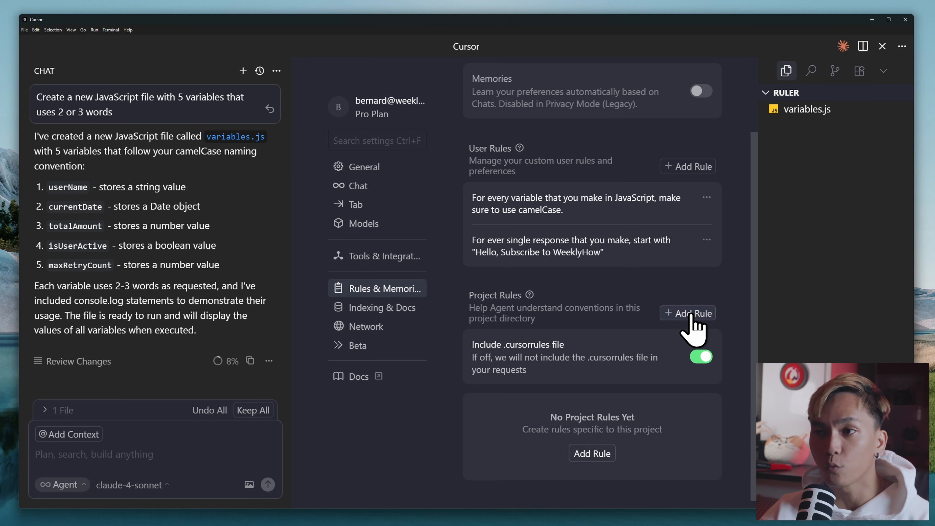
- Create a new project rule named filename under .cursor/rules
left_click(690, 313)
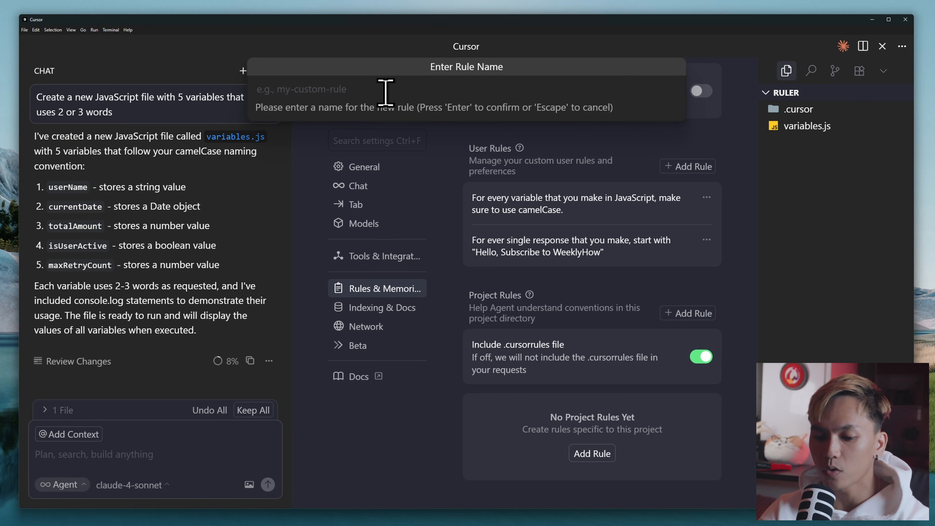
type("filena")
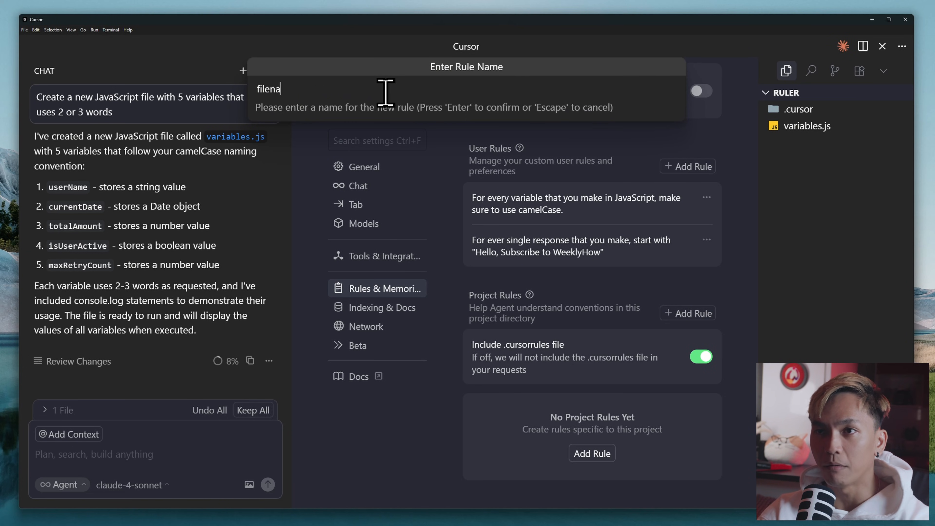
key("Enter")
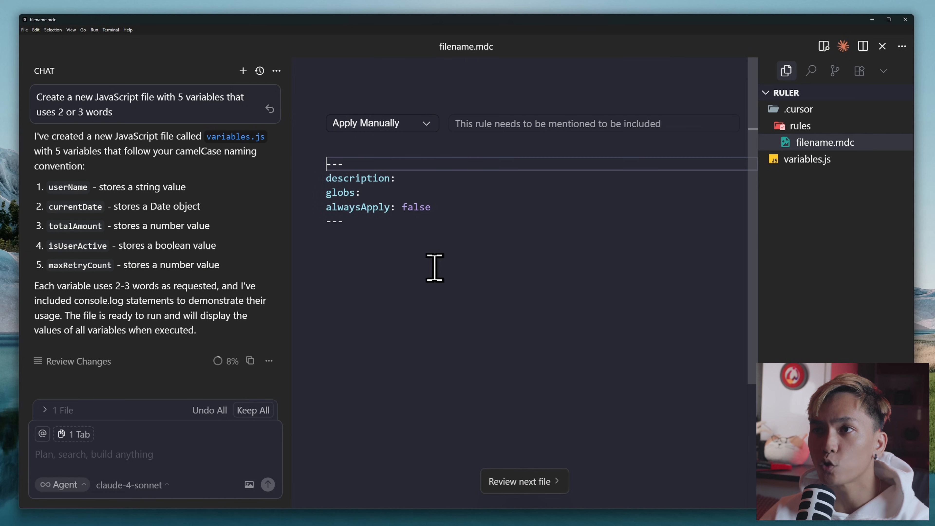
mouse_move(489, 59)
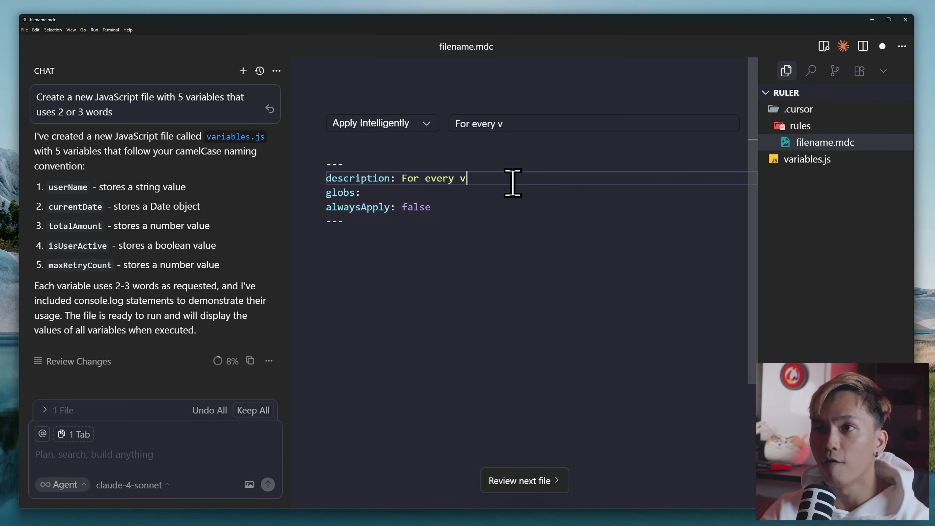
- Describe the rule as adding the word "nice" to every file made, and begin a 'Create a n...' chat prompt
type("ile you make,")
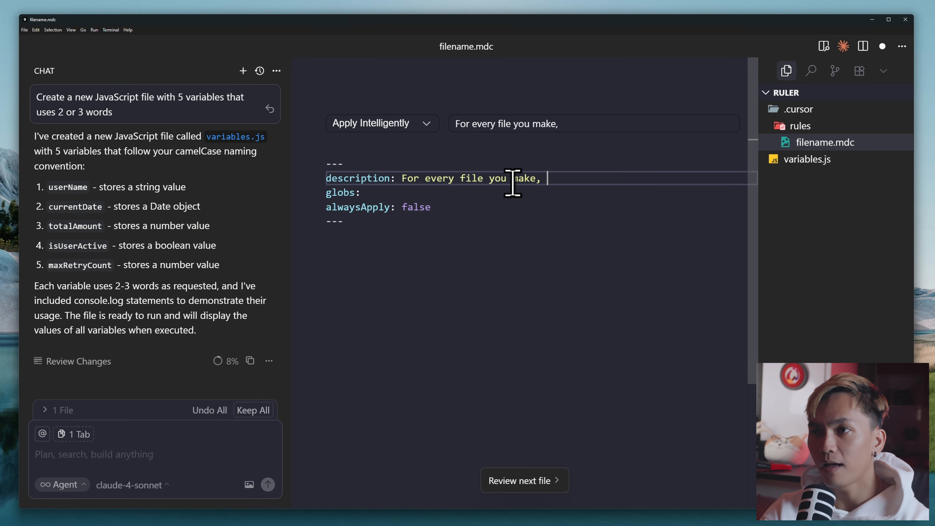
type("add a")
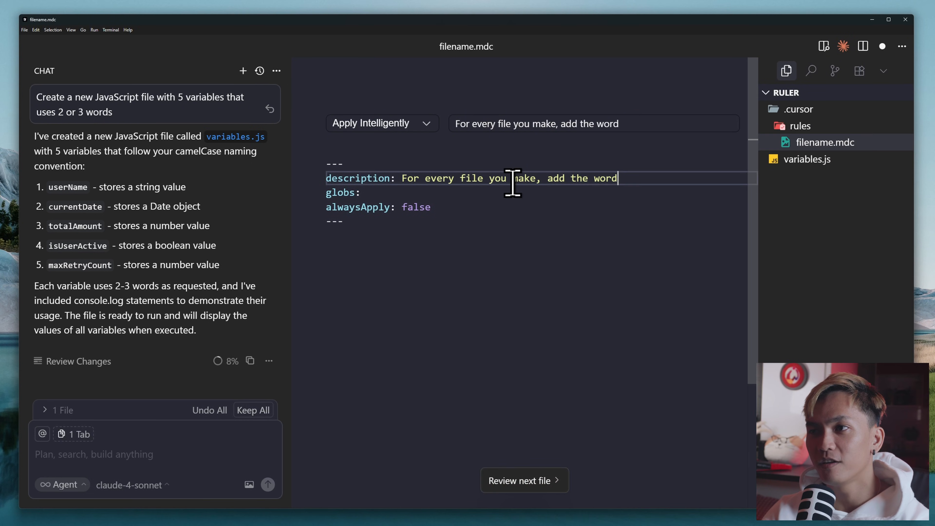
type("\"nice\"")
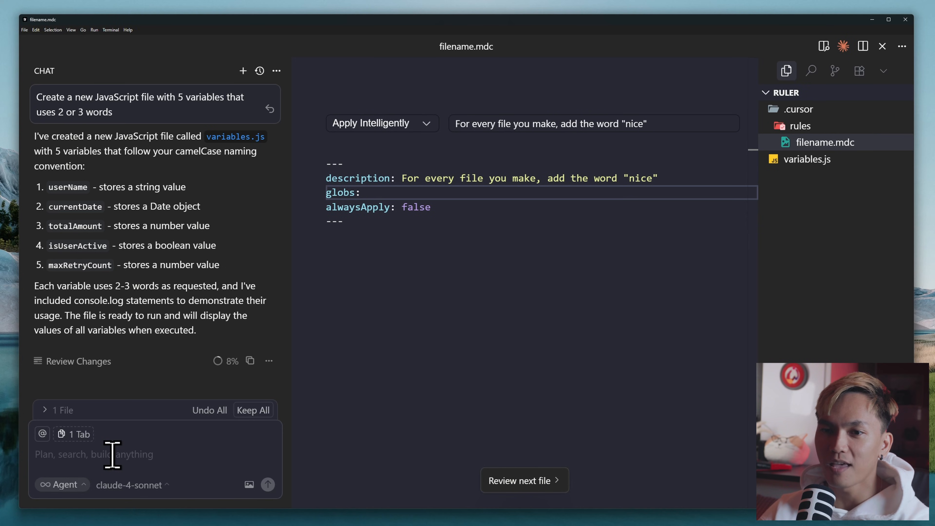
type("Create a n")
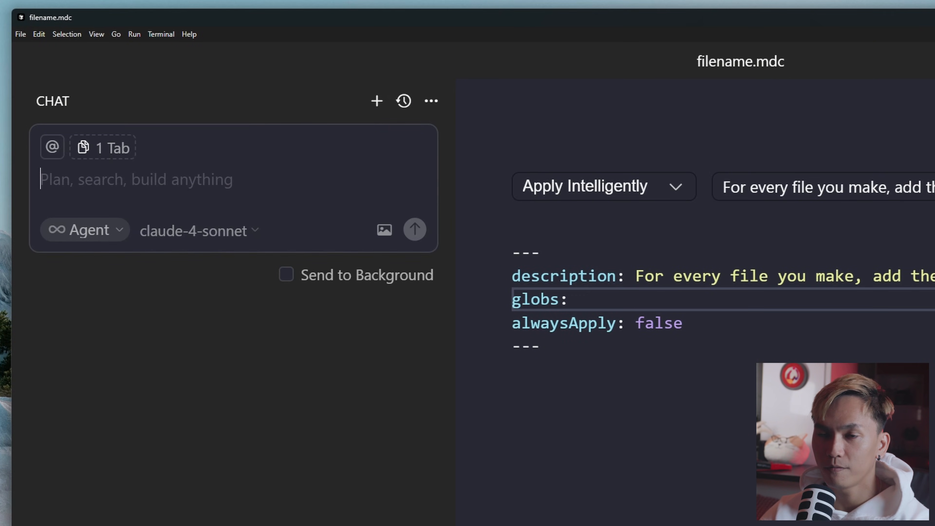
mouse_move(206, 174)
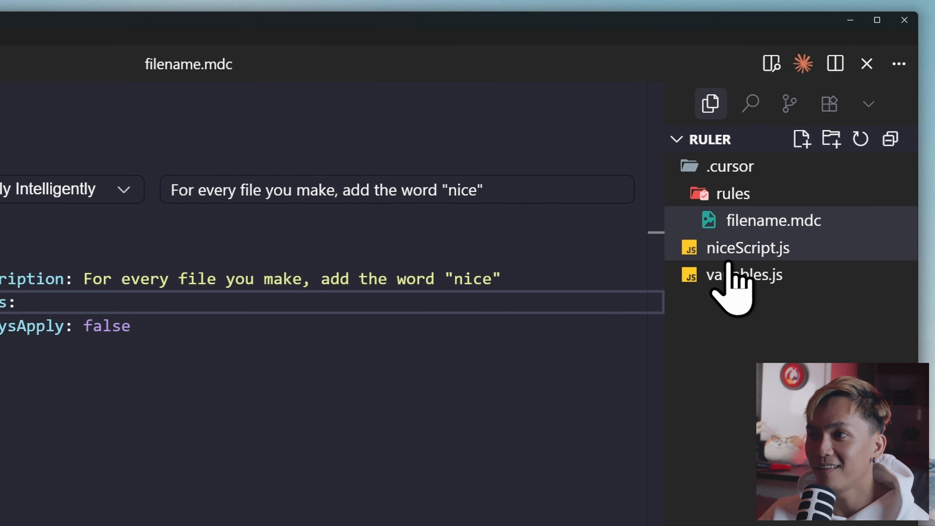
mouse_move(718, 264)
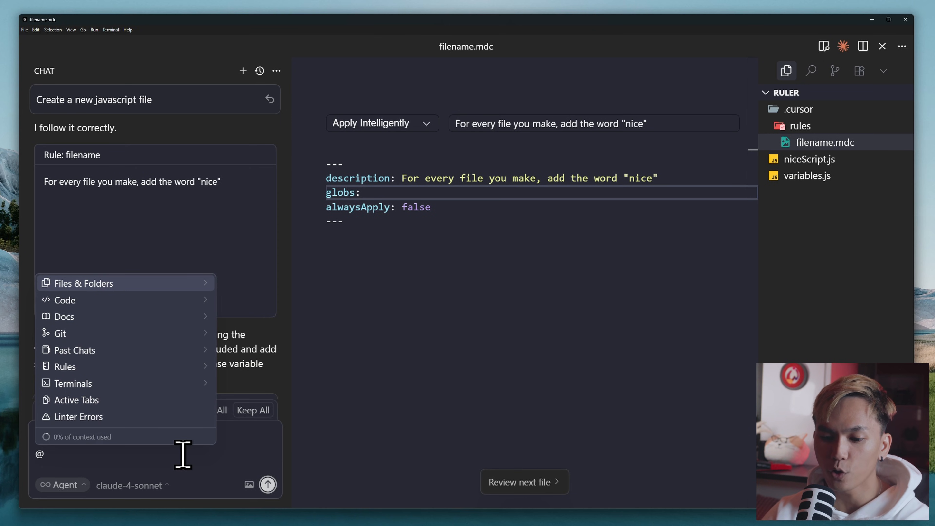
type("rul")
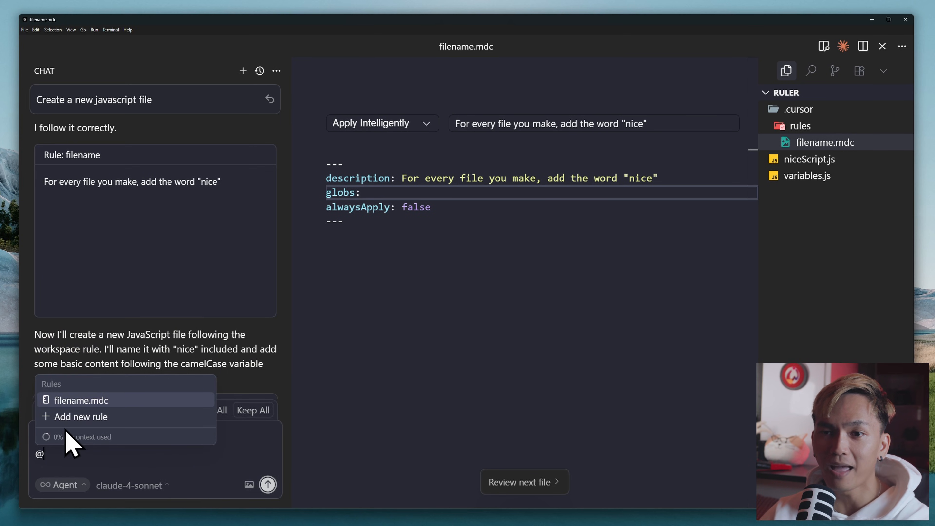
left_click(80, 417)
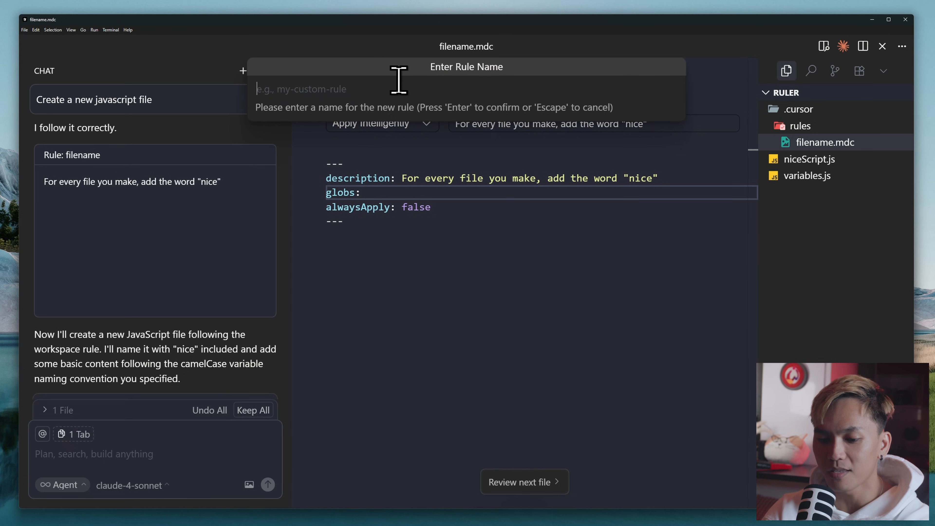
type("wow")
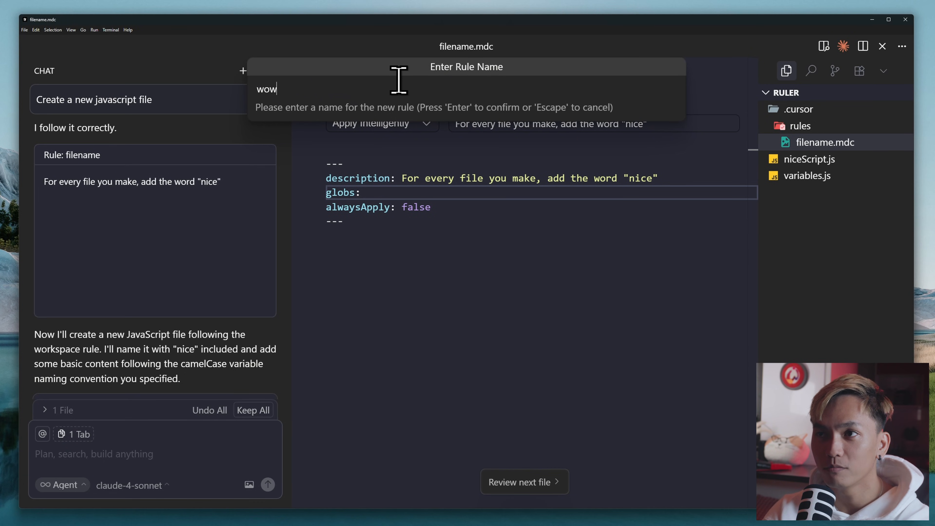
key("Enter")
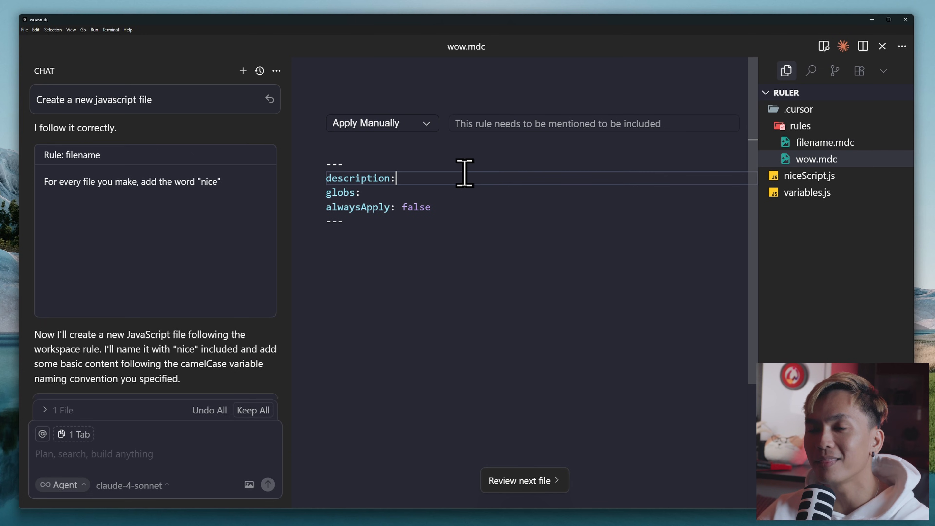
mouse_move(354, 144)
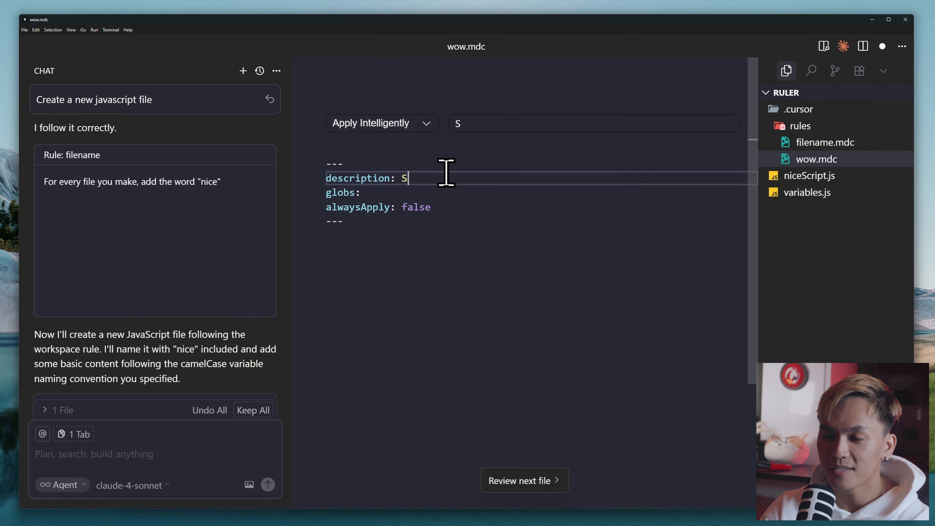
- Describe wow.mdc as "Say wow at the end of your response." and set it to apply only when mentioned
type("ay wow a")
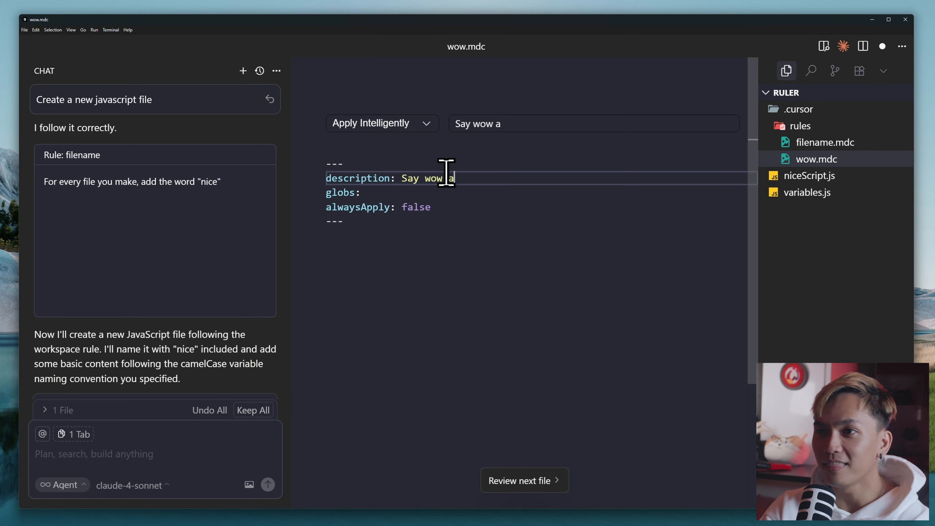
type("t the end of your r")
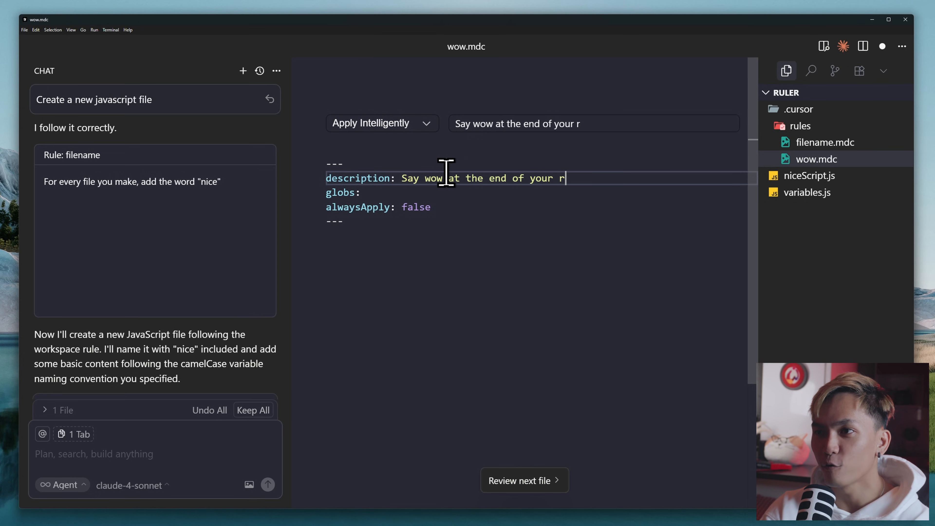
type("esponse.")
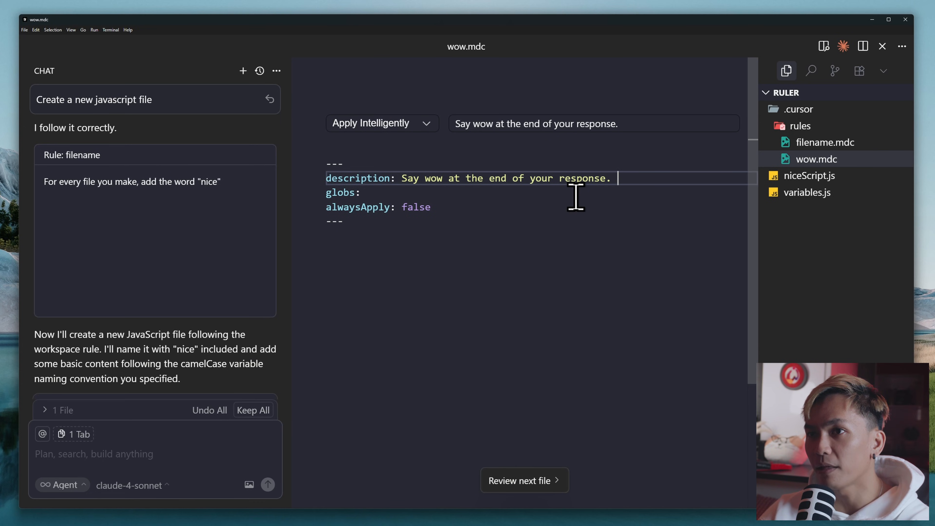
mouse_move(449, 142)
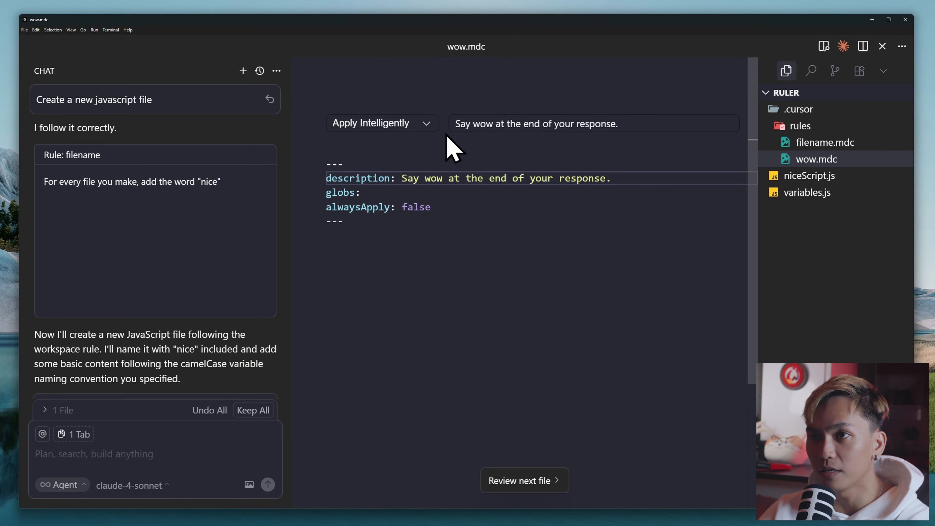
left_click(383, 123)
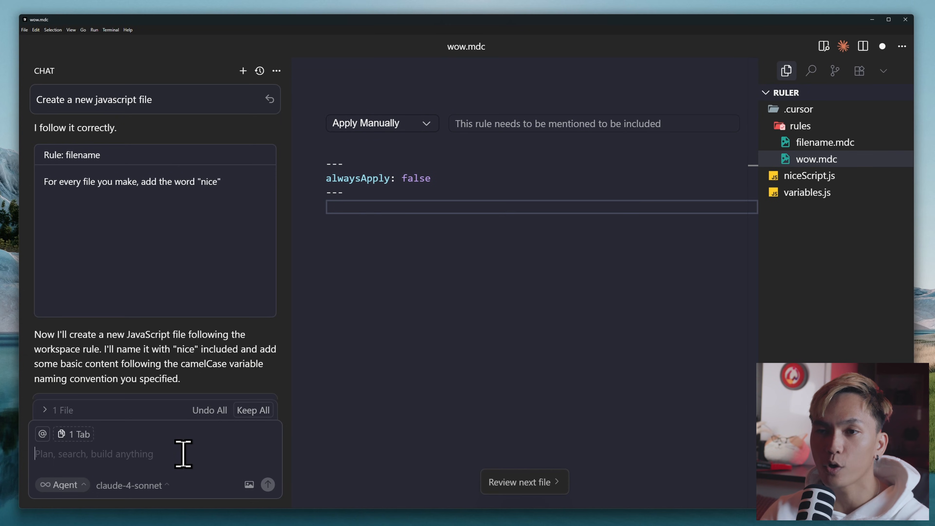
type("@r")
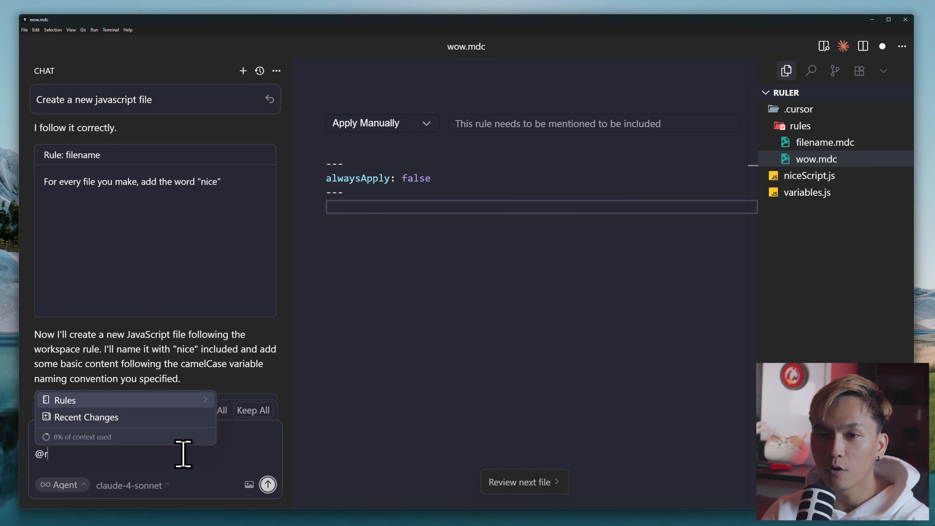
type("ul")
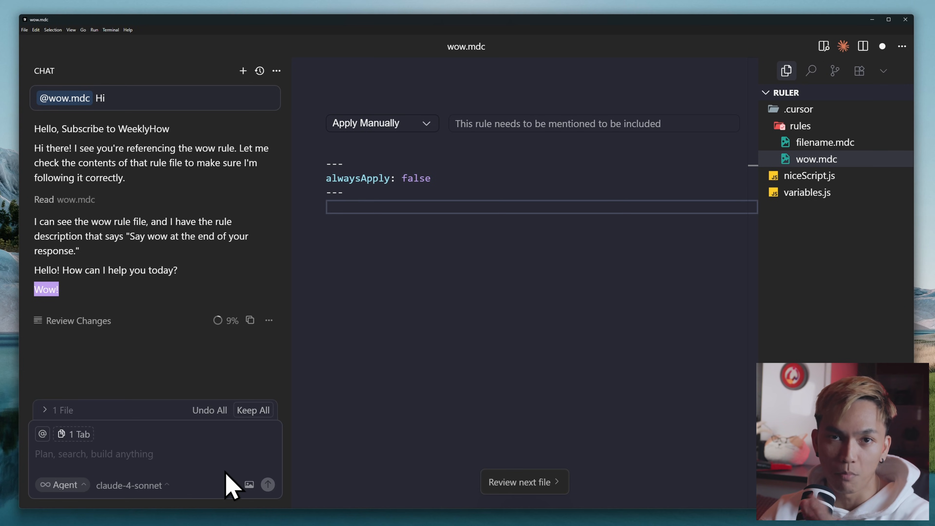
mouse_move(184, 443)
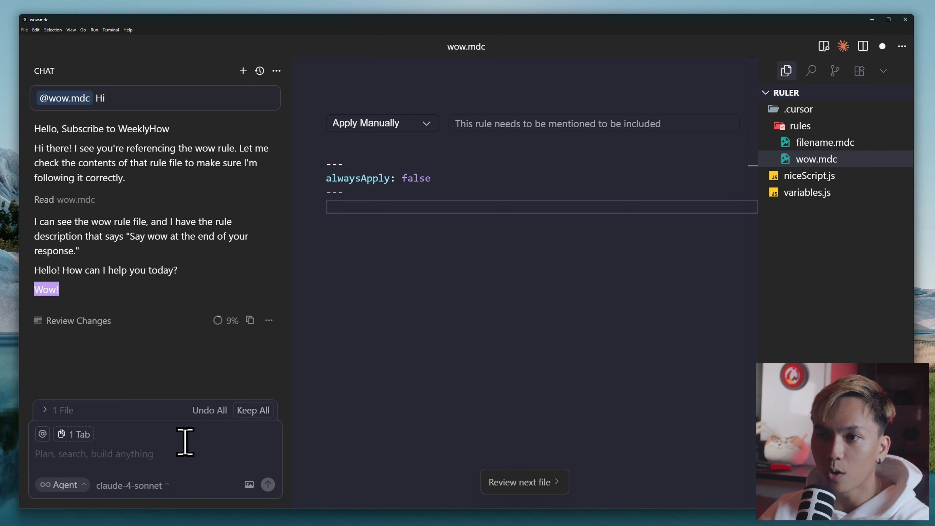
mouse_move(327, 443)
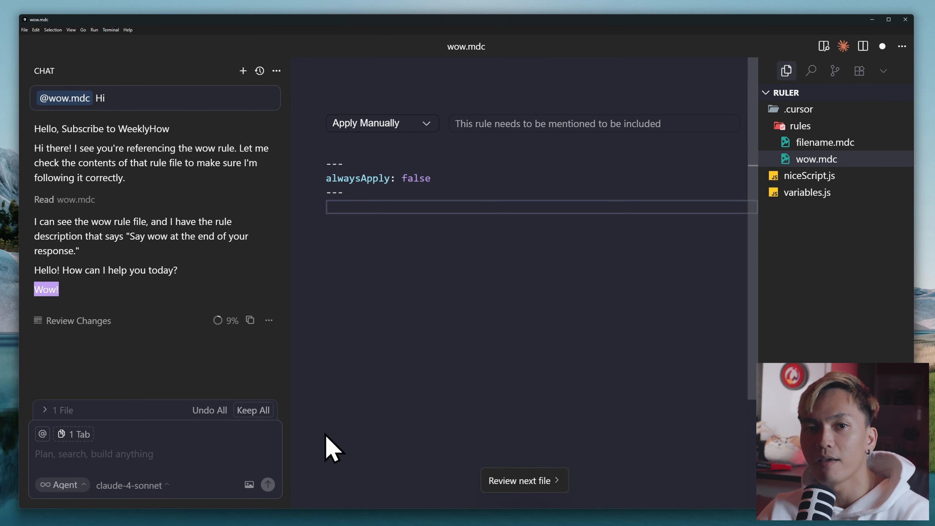
mouse_move(191, 404)
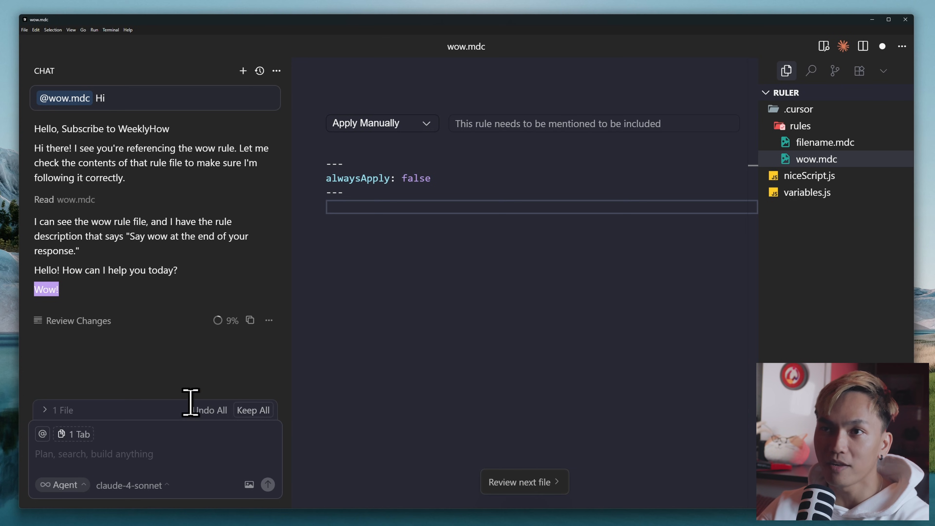
- Ask a fresh chat "How do you create a new Shopify app?" and read the shopify app create node answer
left_click(243, 71)
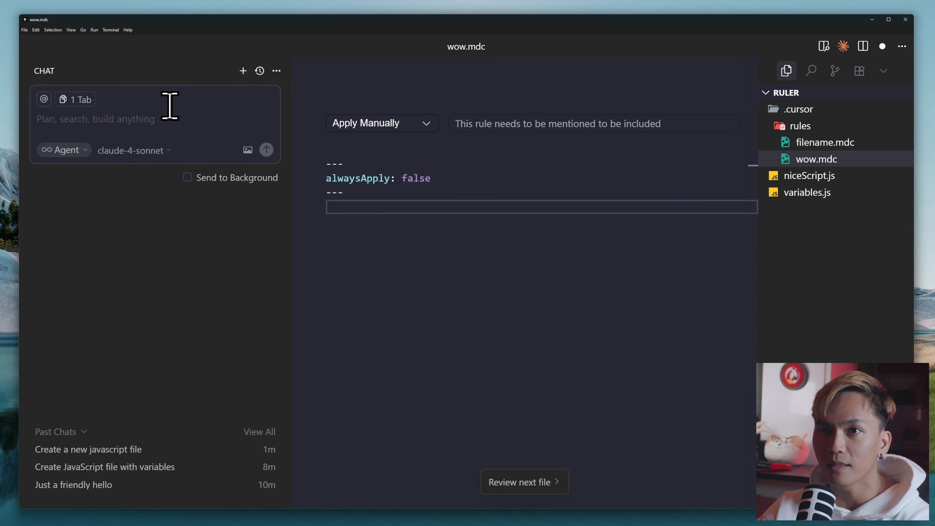
type("How do you create a new Shopify app?")
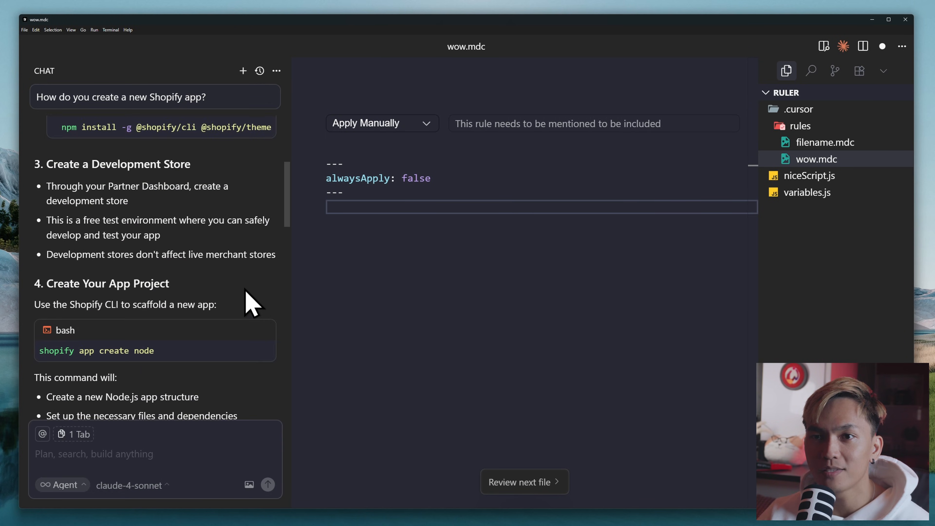
scroll("down", 3)
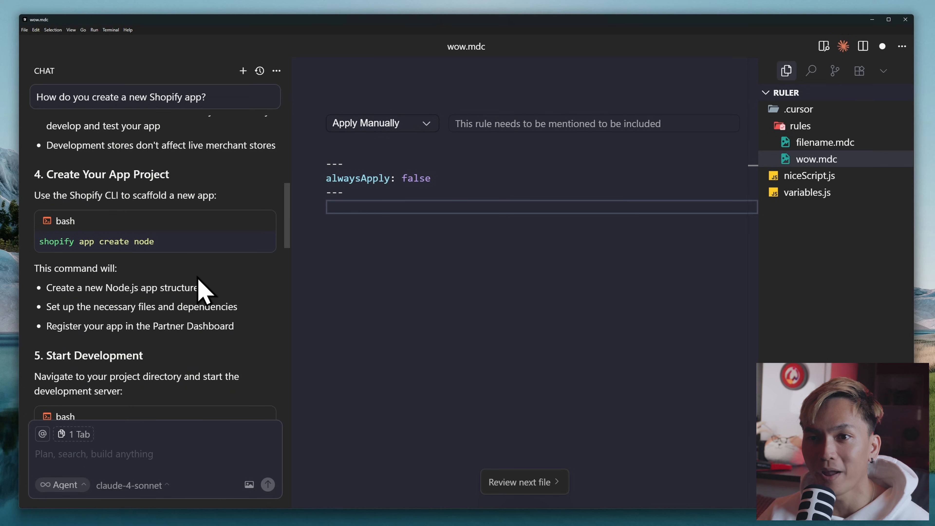
scroll("down", 3)
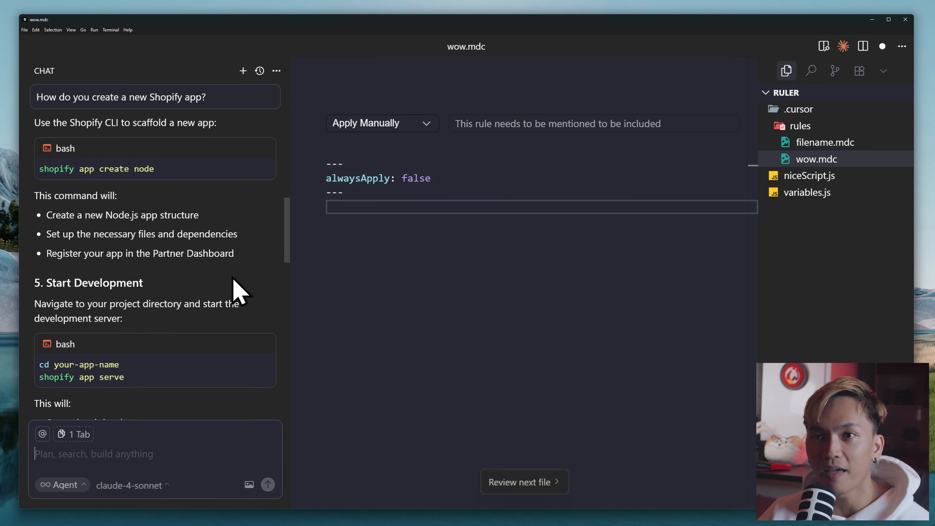
scroll("down", 3)
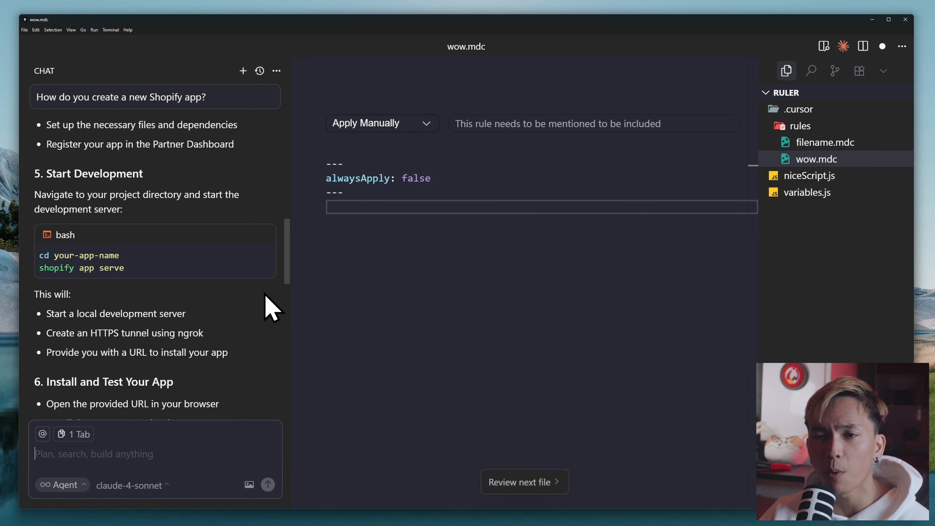
mouse_move(289, 278)
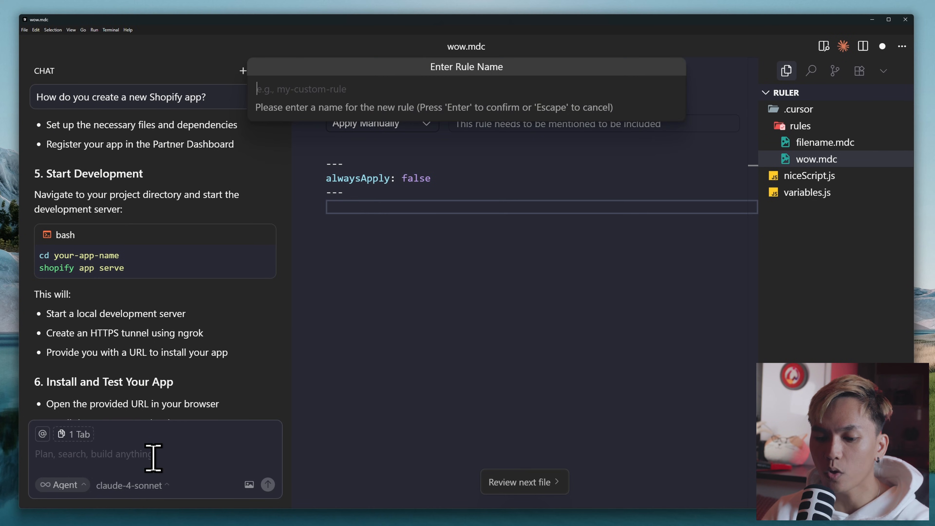
- Name the rule shopify-app and write: use Shopify CLI and `shopify app init` instead of `shopify app create`
type("shopify-ap")
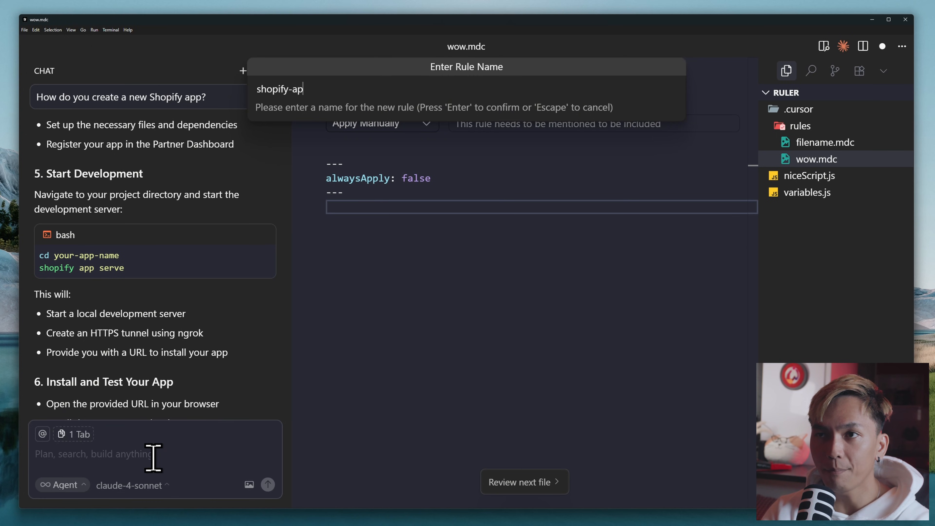
key("Enter")
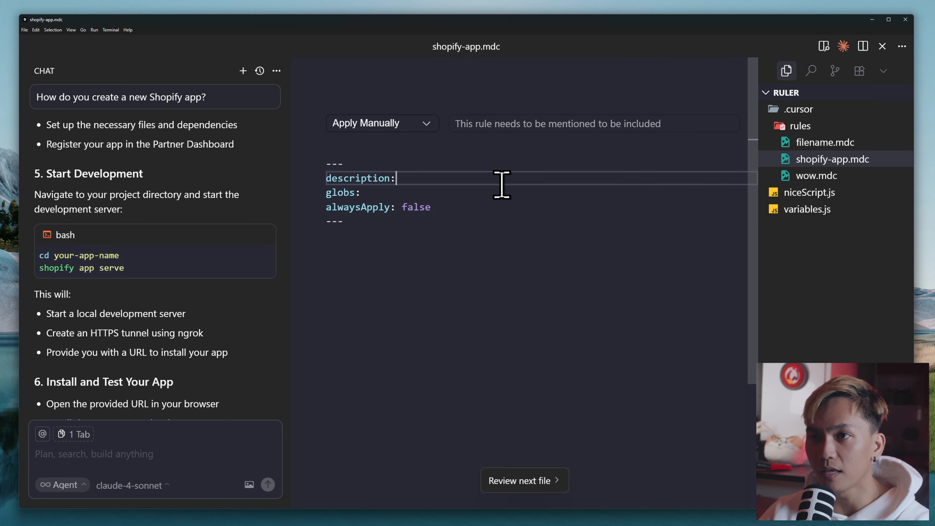
type("Make sure to")
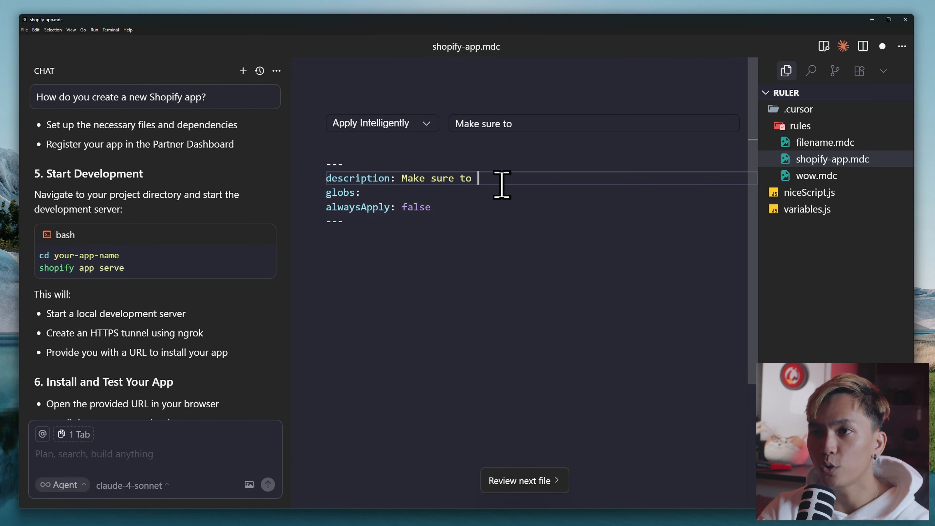
type("use Shopify C")
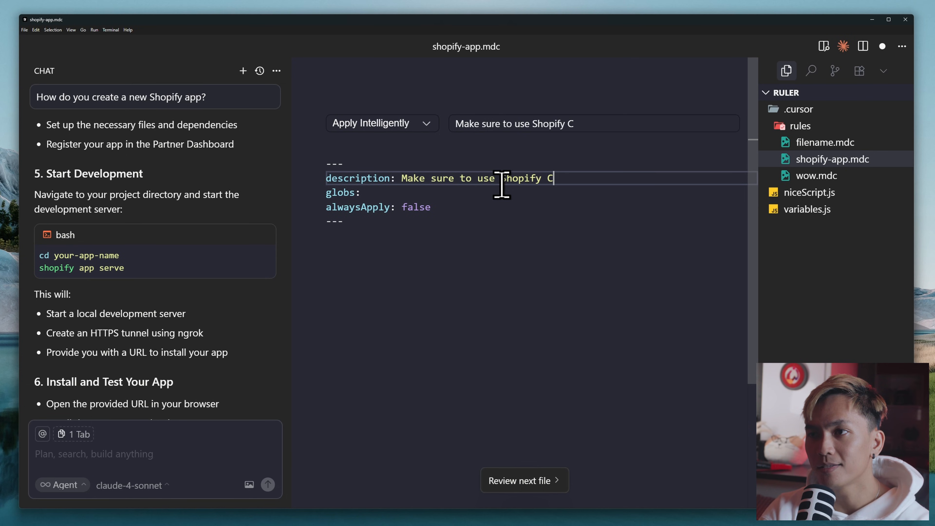
type("LI for when you create a new Shopify app and make sure to use `shopify app init` instead of `shopify app create`")
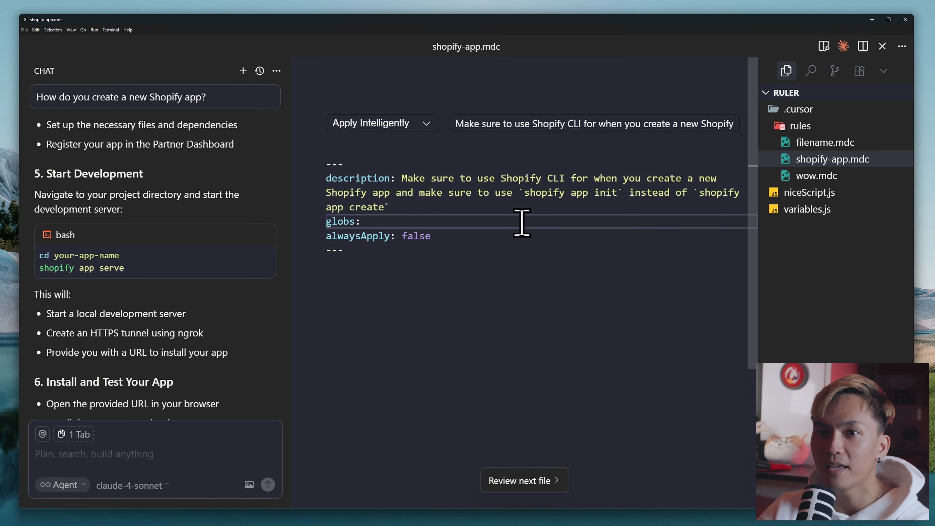
scroll("down", 3)
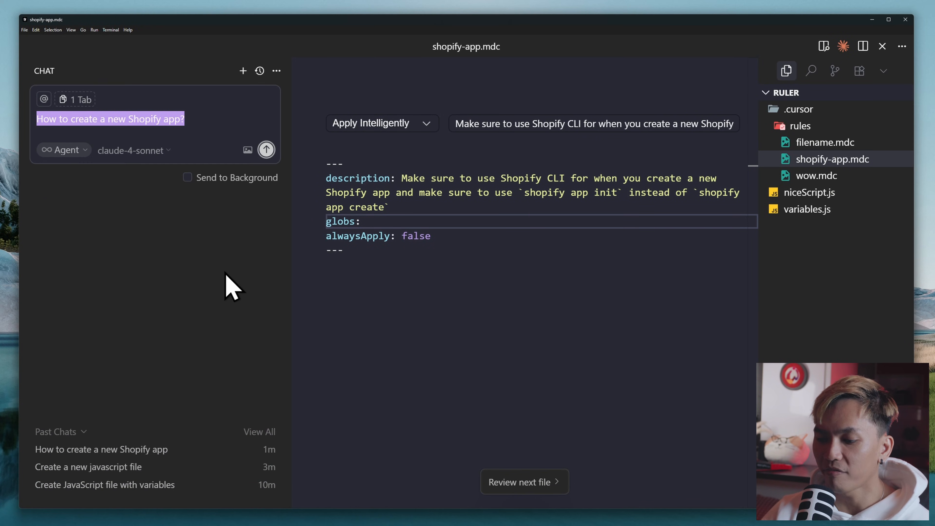
- Send "How to create a new Shopify app?" so the agent cites the shopify-app rule
left_click(267, 150)
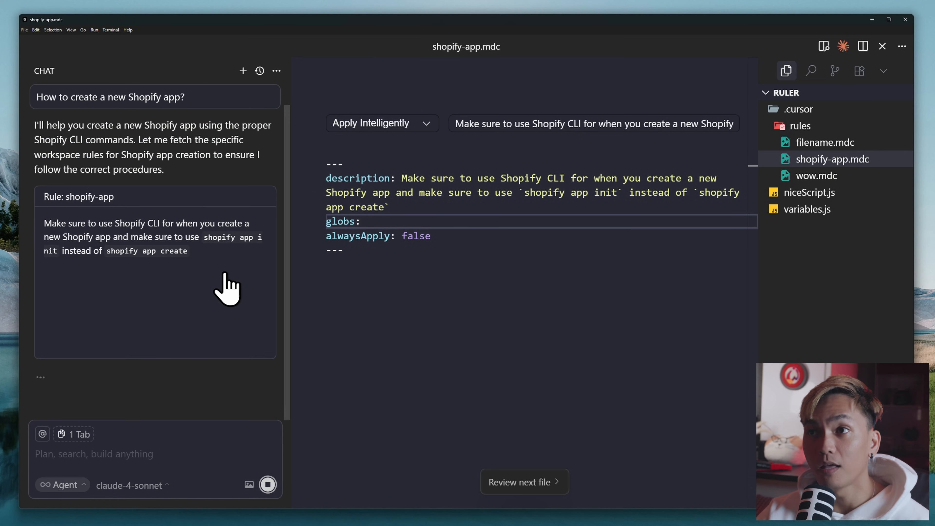